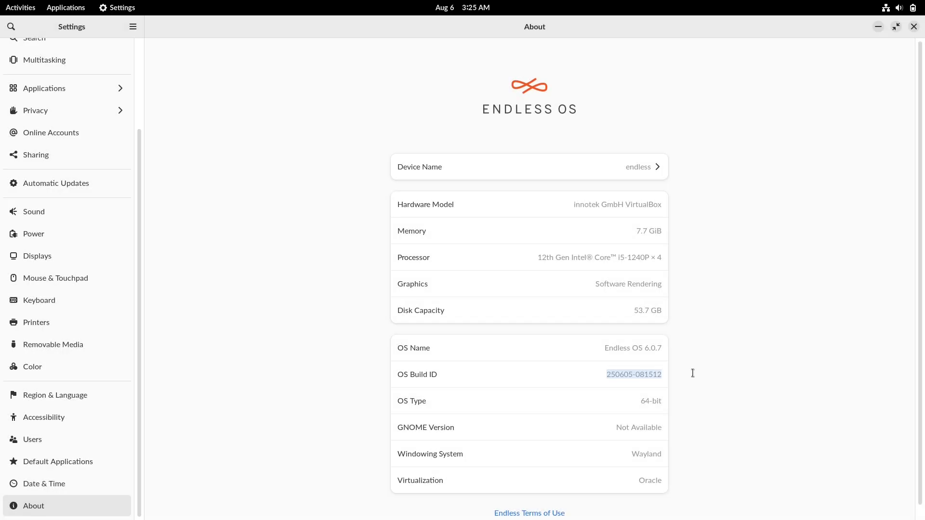
mouse_move(642, 185)
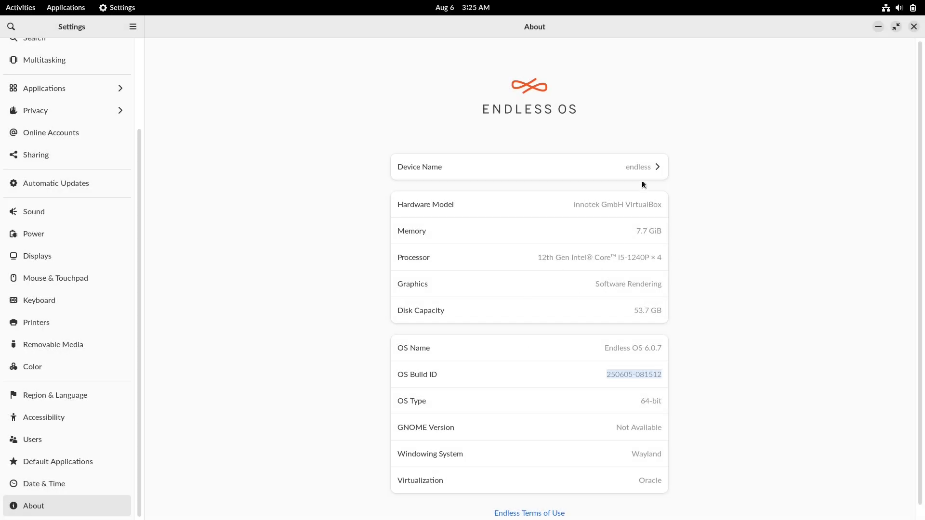
mouse_move(625, 422)
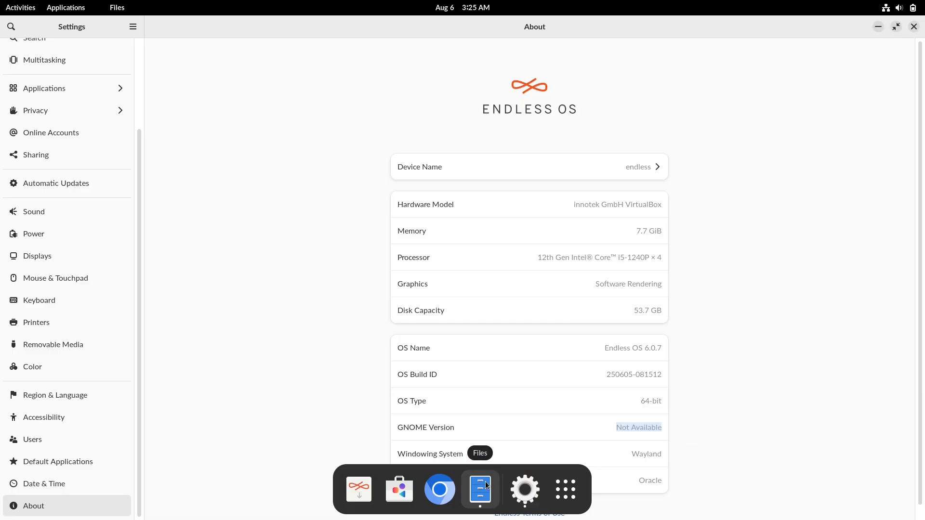
- Dismiss the file manager's About info, then look over the Automatic Updates and Network panels
click(480, 490)
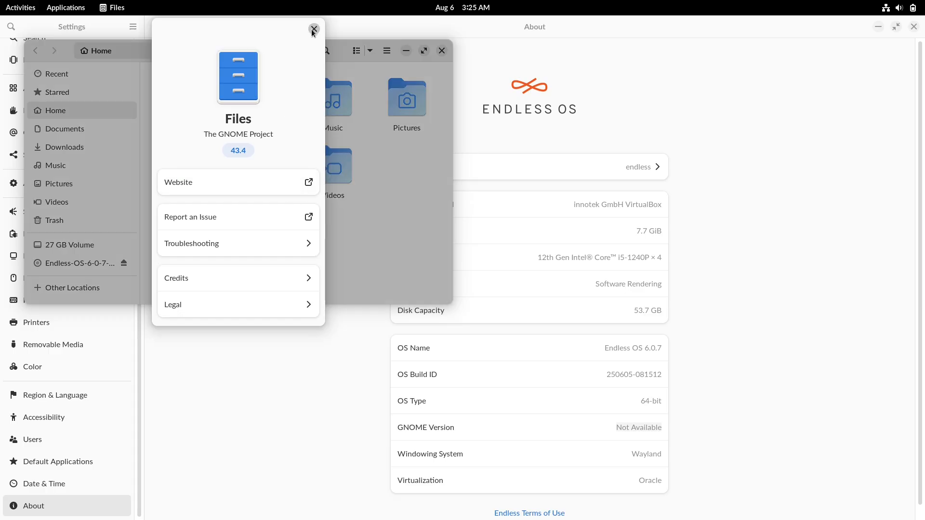
click(313, 30)
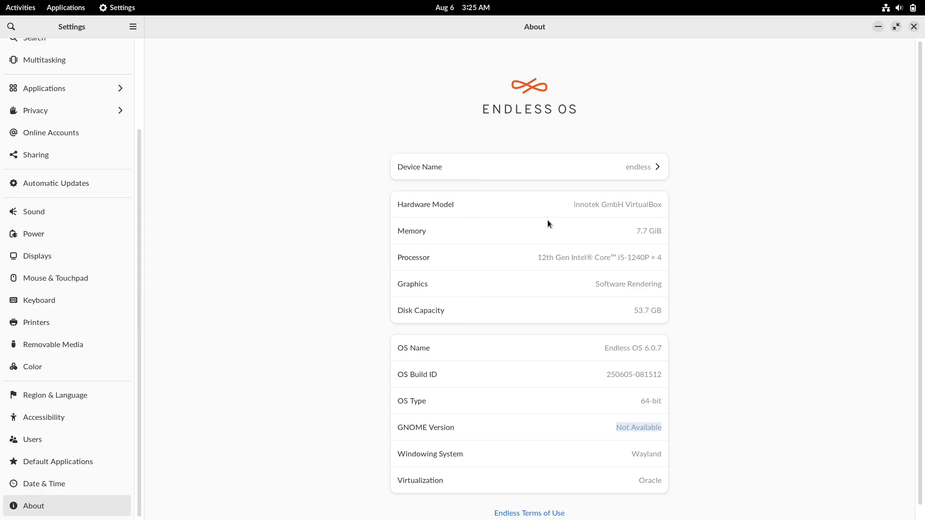
click(57, 183)
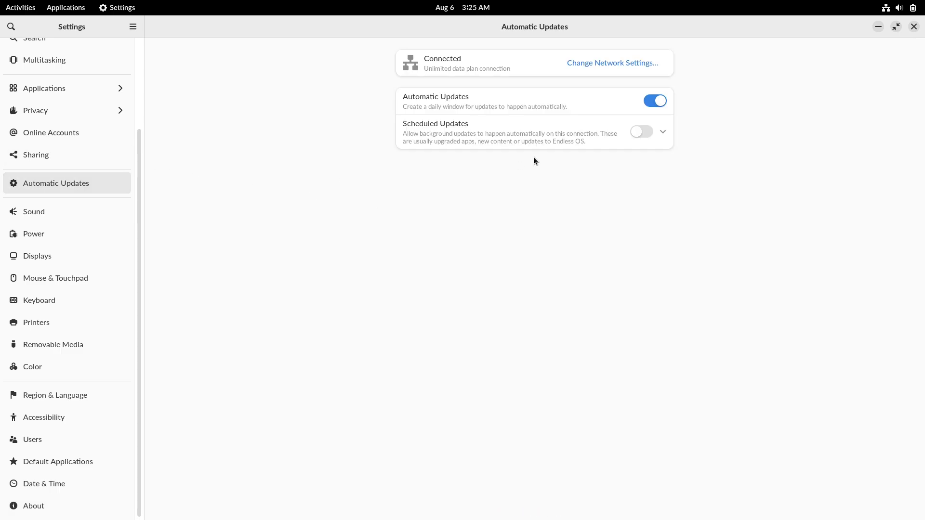
click(654, 100)
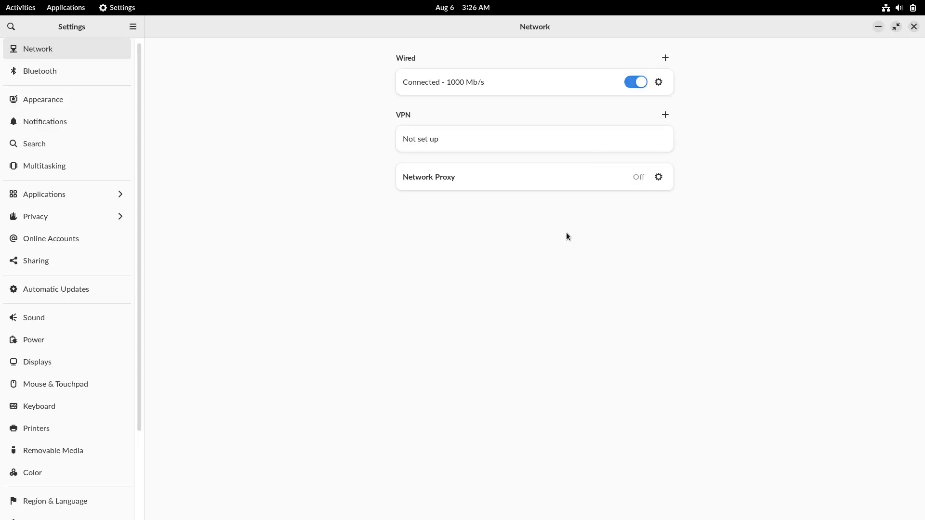
mouse_move(88, 107)
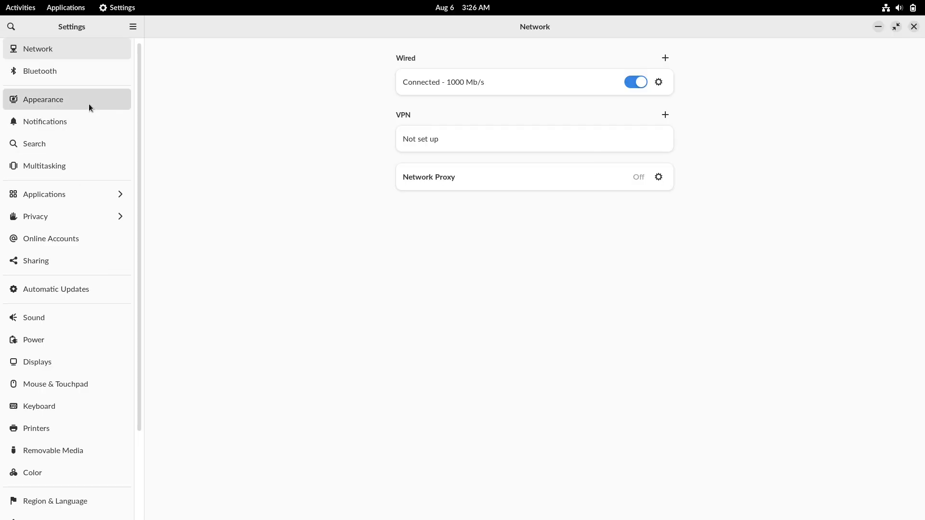
mouse_move(163, 234)
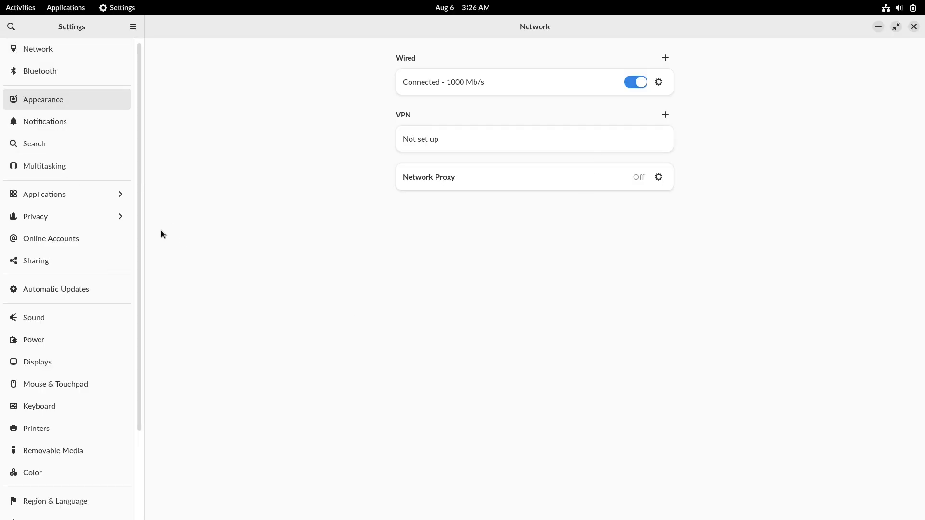
- In Appearance, choose the mossy forest-floor photo as the desktop background
click(42, 100)
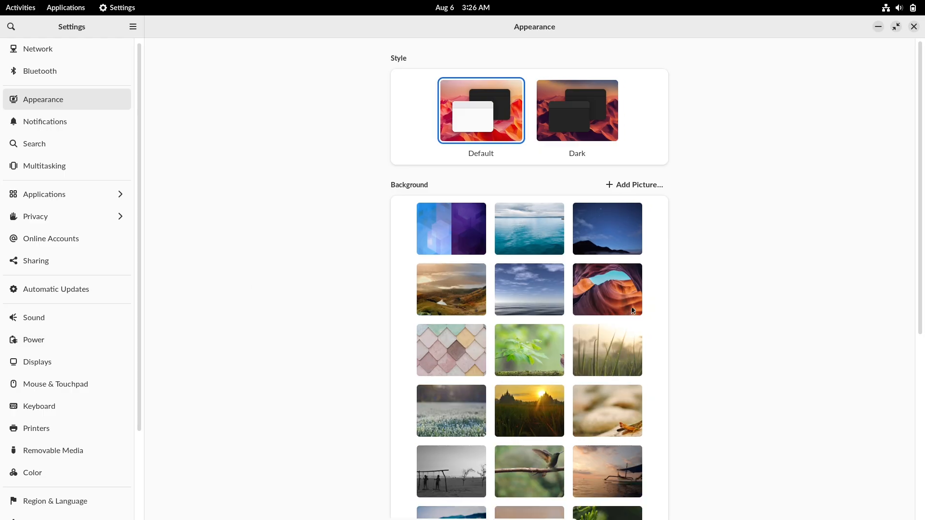
mouse_move(921, 184)
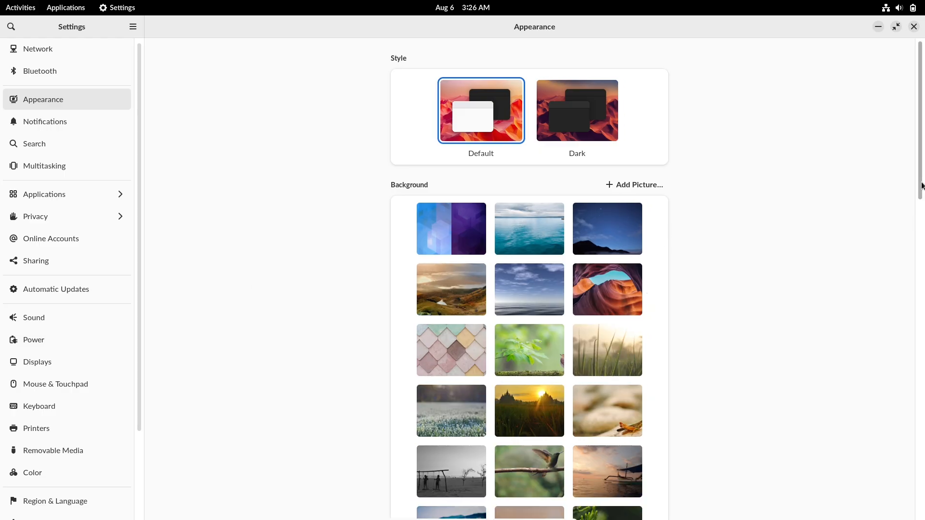
scroll(down, 3)
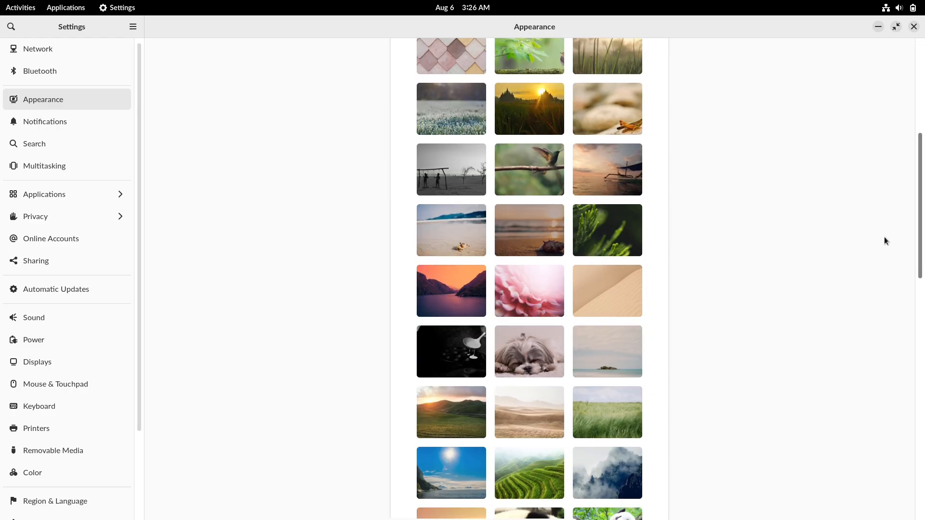
scroll(down, 3)
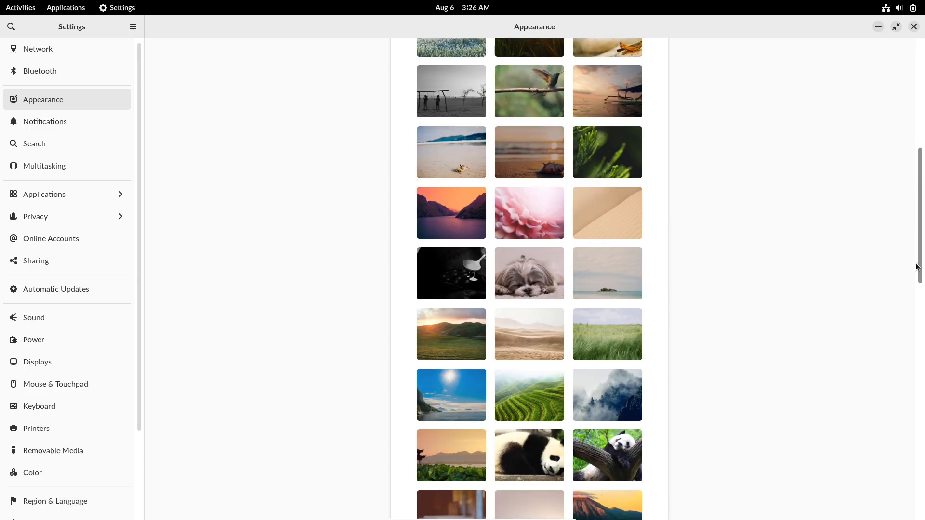
scroll(down, 3)
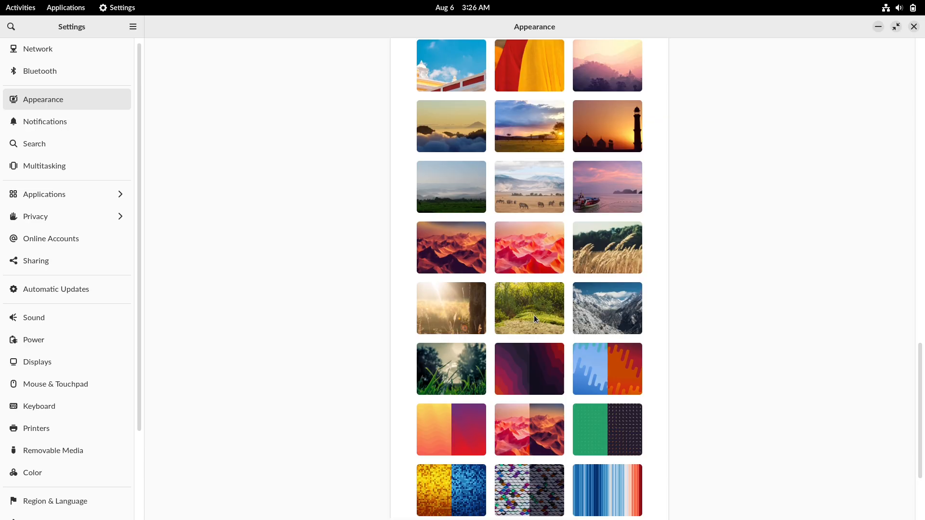
click(529, 309)
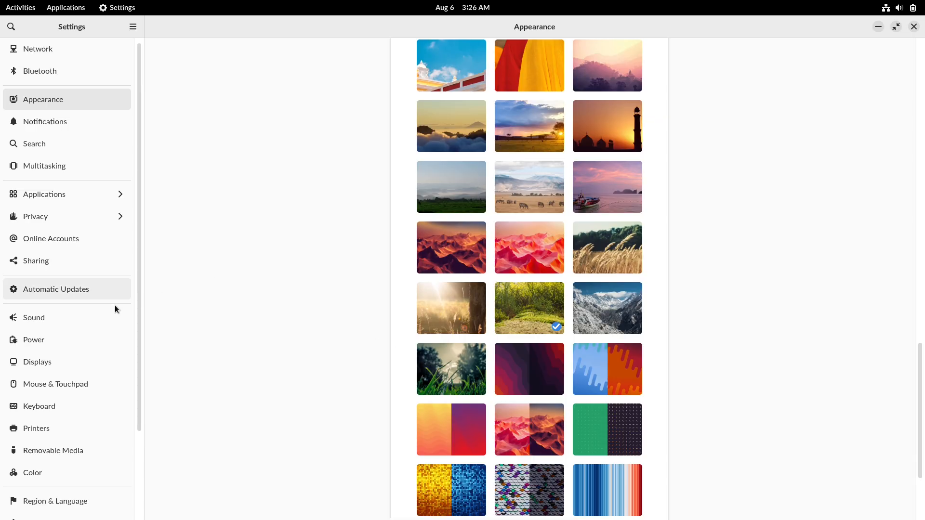
- In Power, switch on Show Battery Percentage, then close Settings to reveal the app grid
click(34, 339)
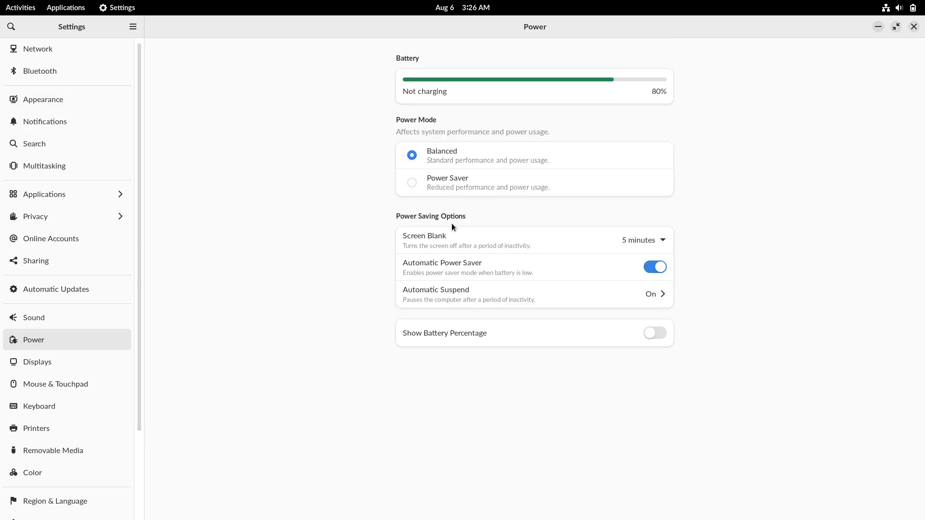
click(655, 333)
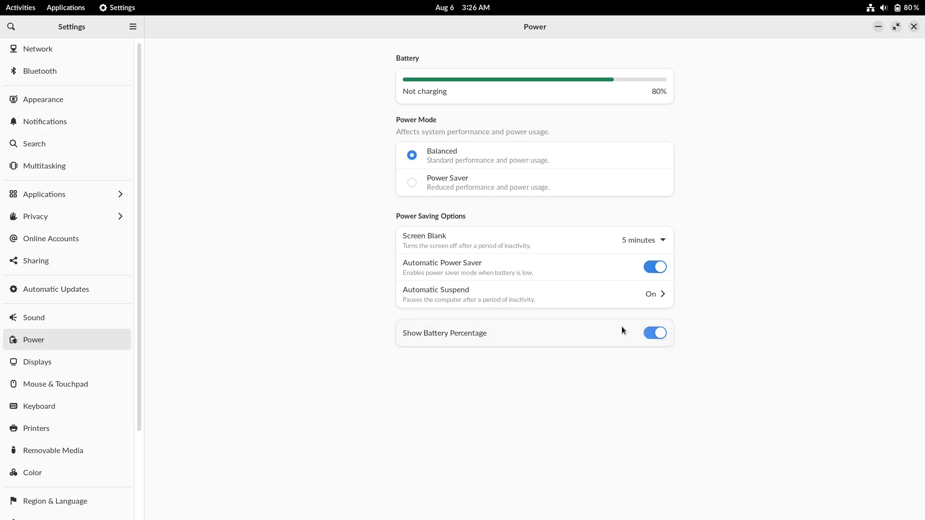
scroll(down, 3)
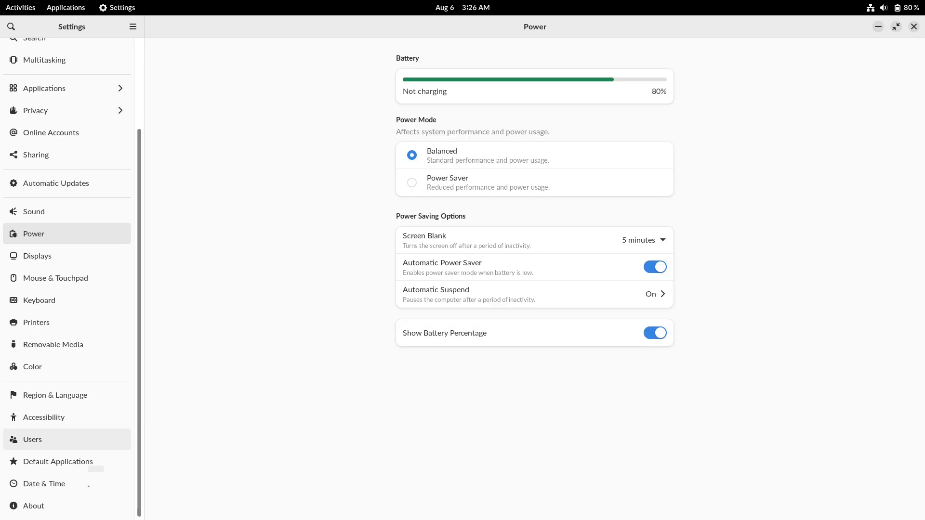
click(34, 506)
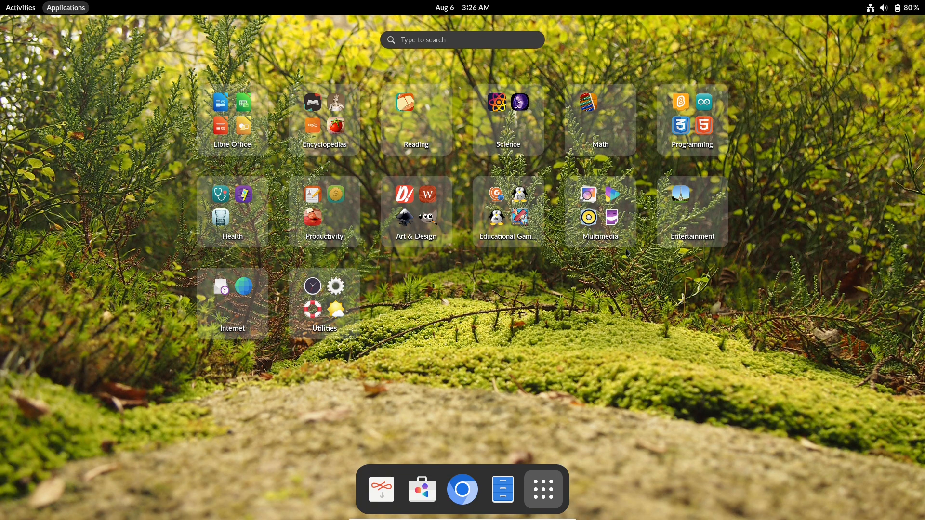
click(232, 110)
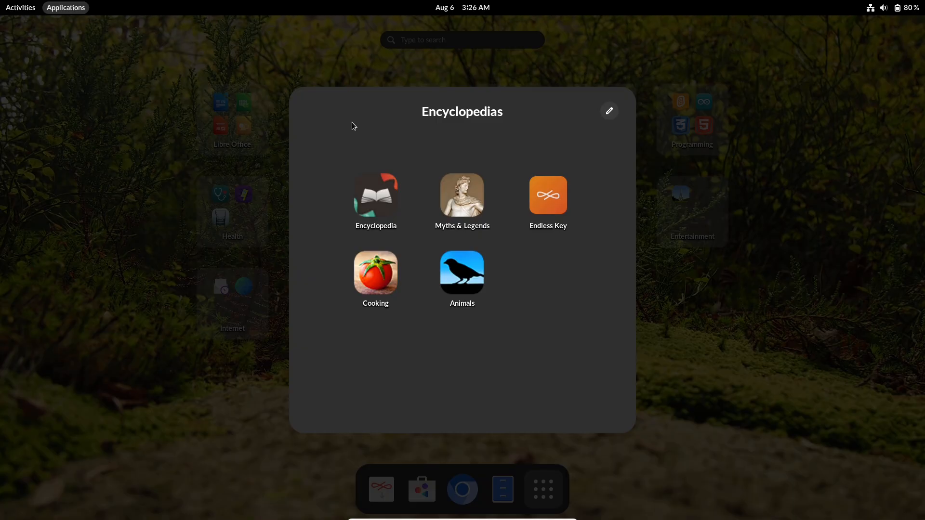
mouse_move(688, 308)
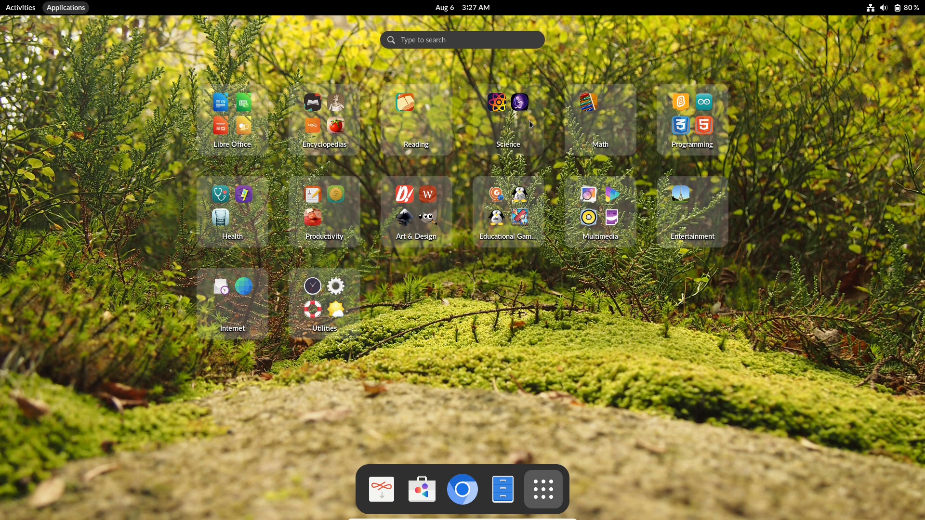
click(508, 118)
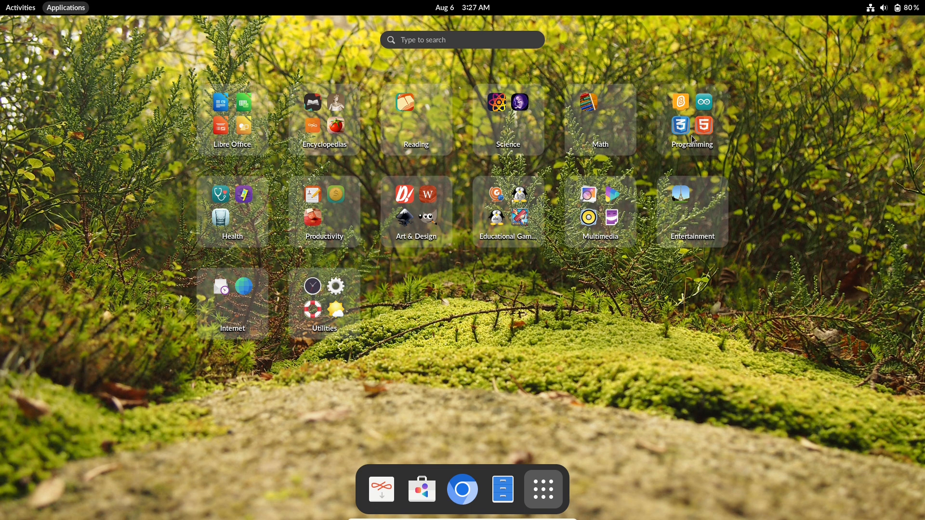
click(691, 117)
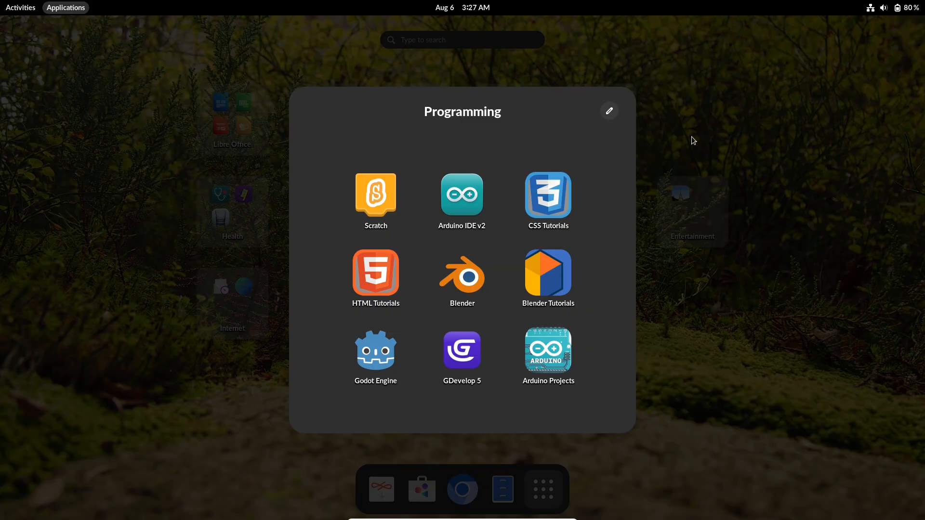
mouse_move(797, 290)
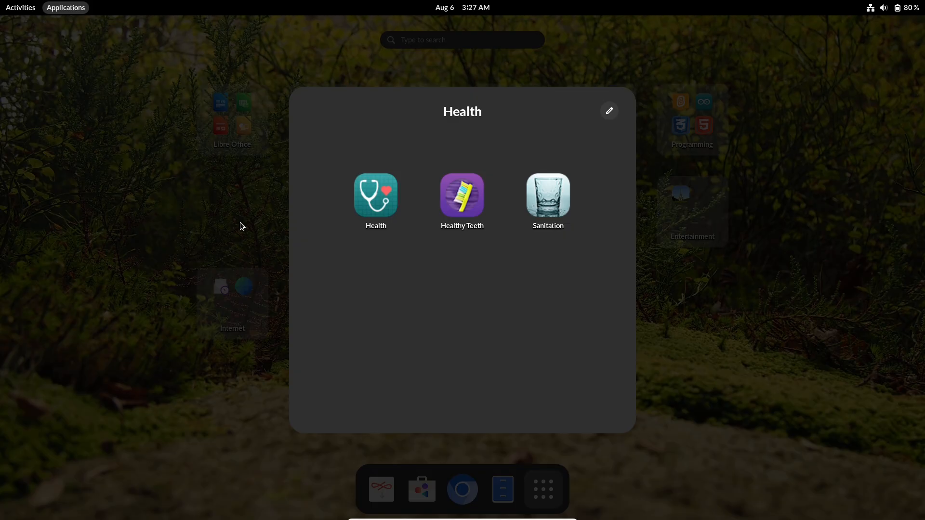
mouse_move(727, 400)
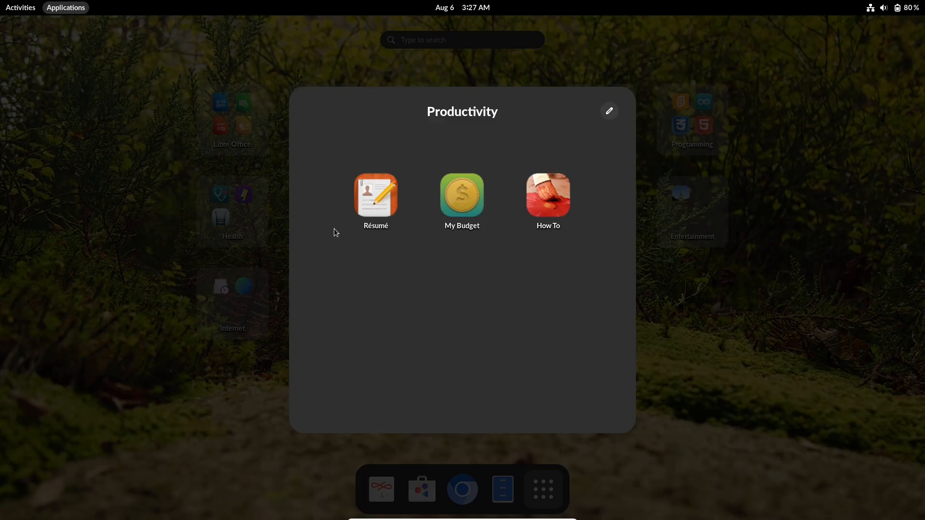
mouse_move(671, 314)
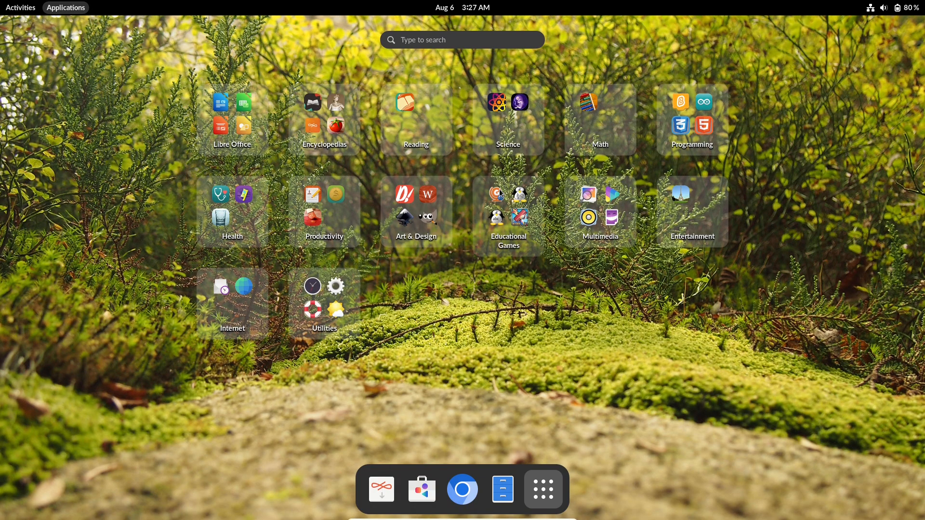
click(508, 209)
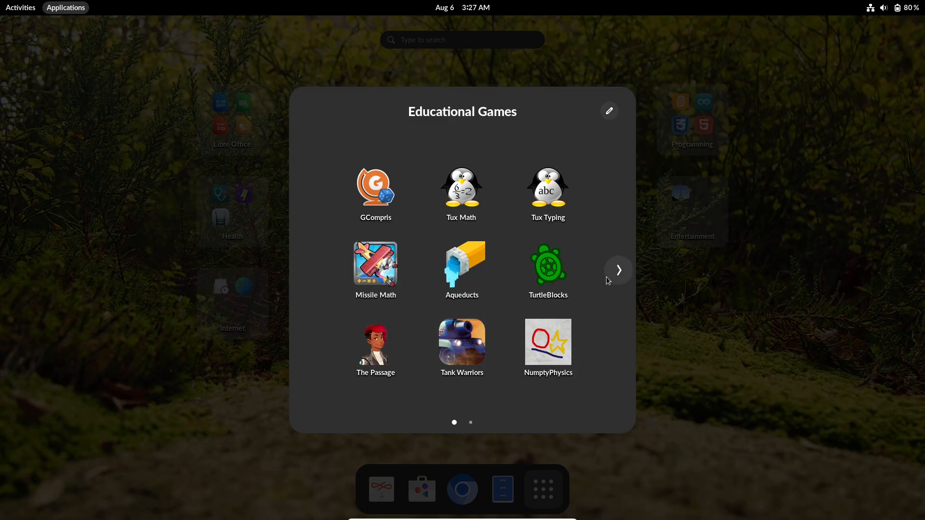
mouse_move(618, 280)
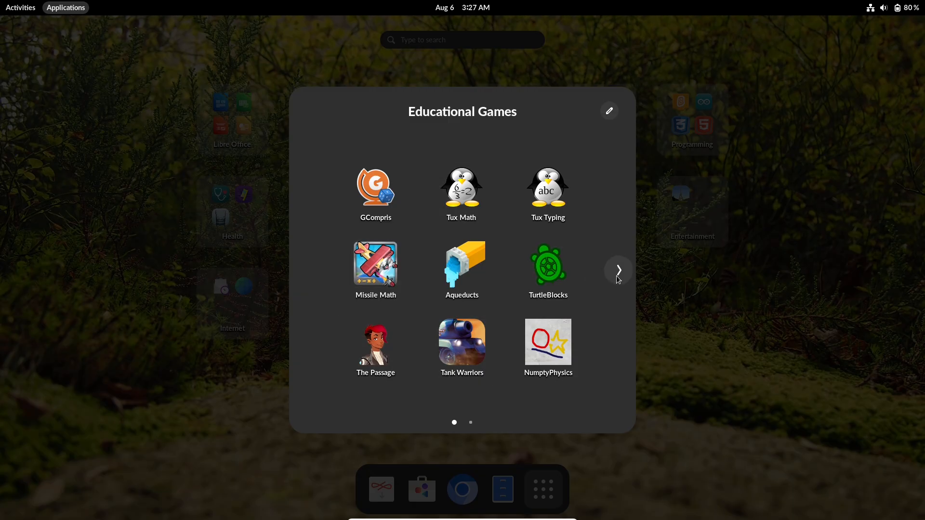
click(618, 269)
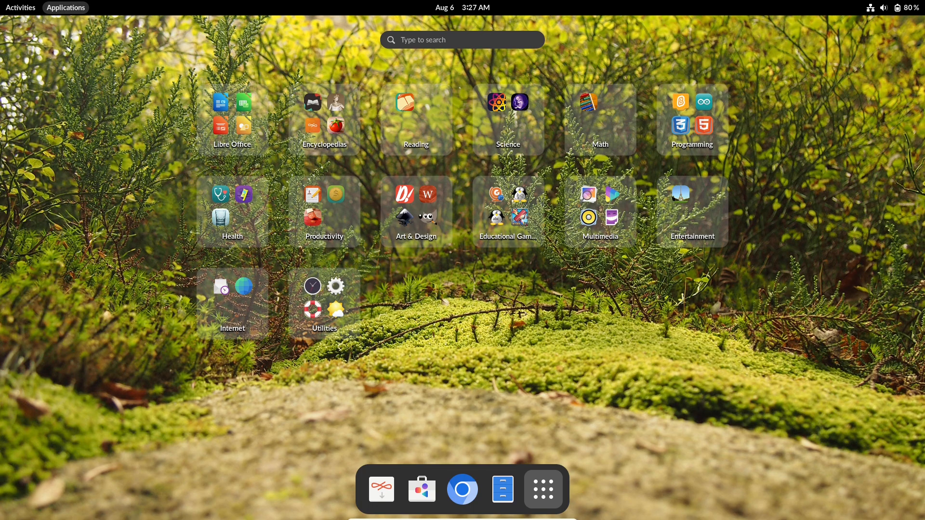
click(600, 211)
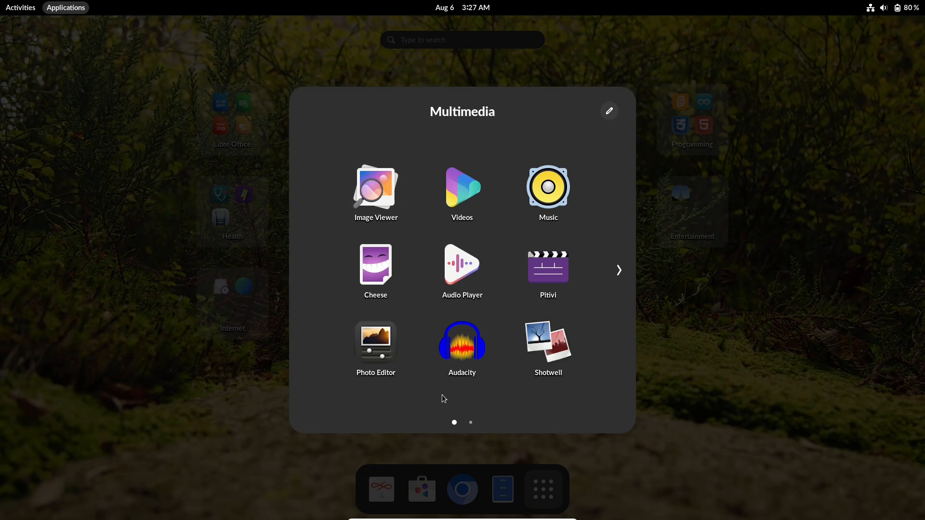
click(618, 270)
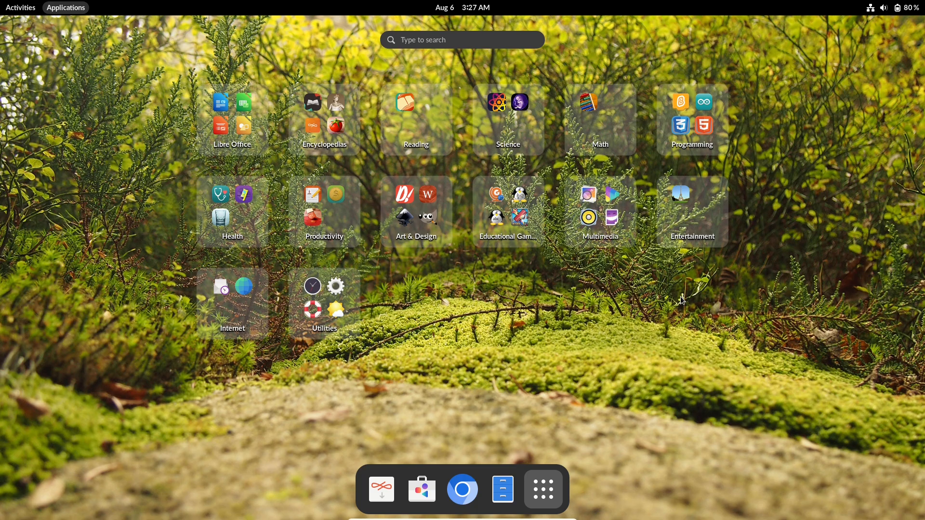
click(692, 211)
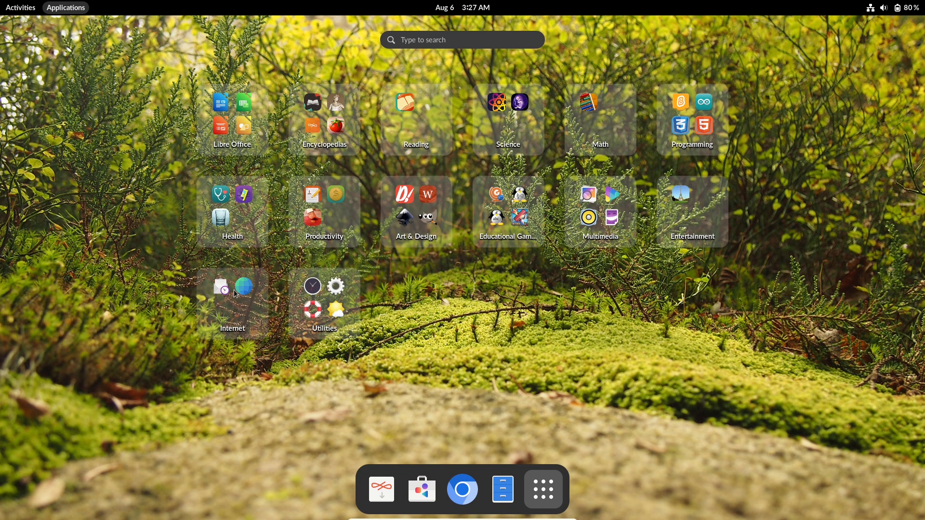
mouse_move(355, 289)
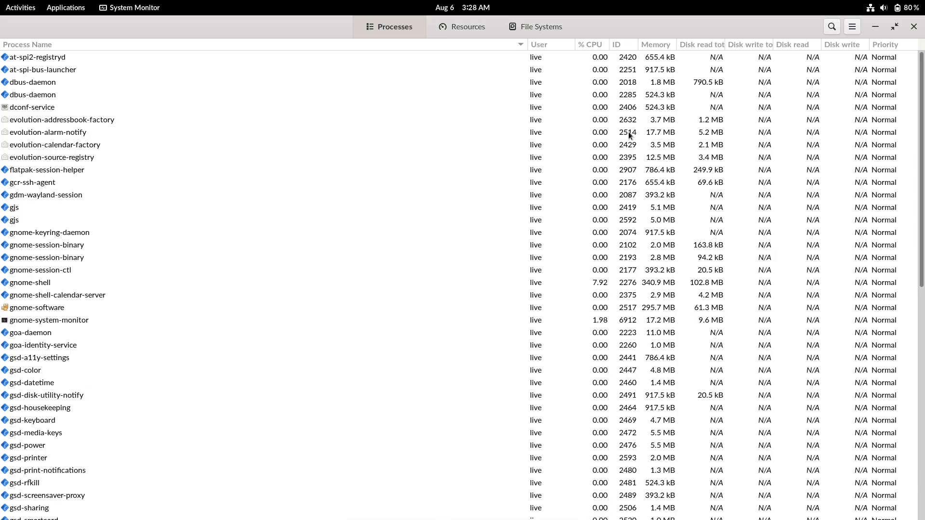
- Scan the Processes list, then view the CPU and memory graphs with the Network section collapsed
scroll(down, 3)
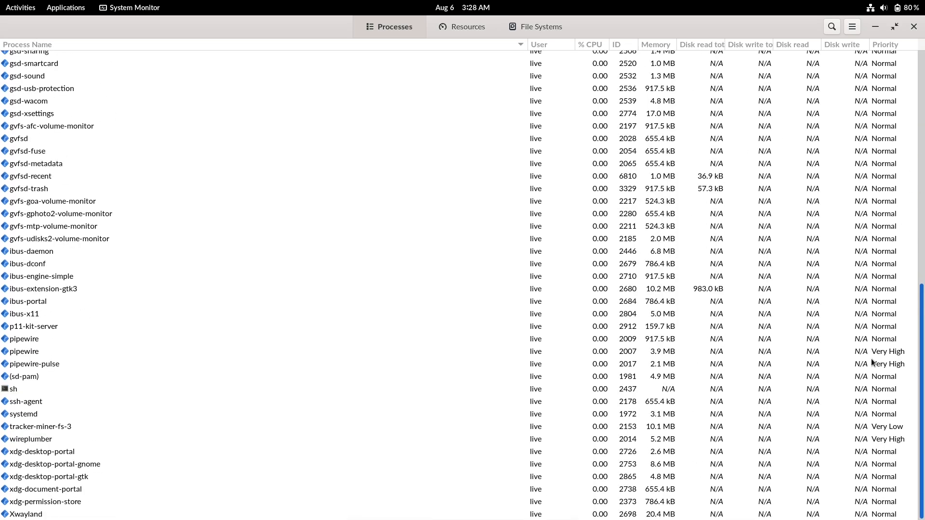
scroll(up, 3)
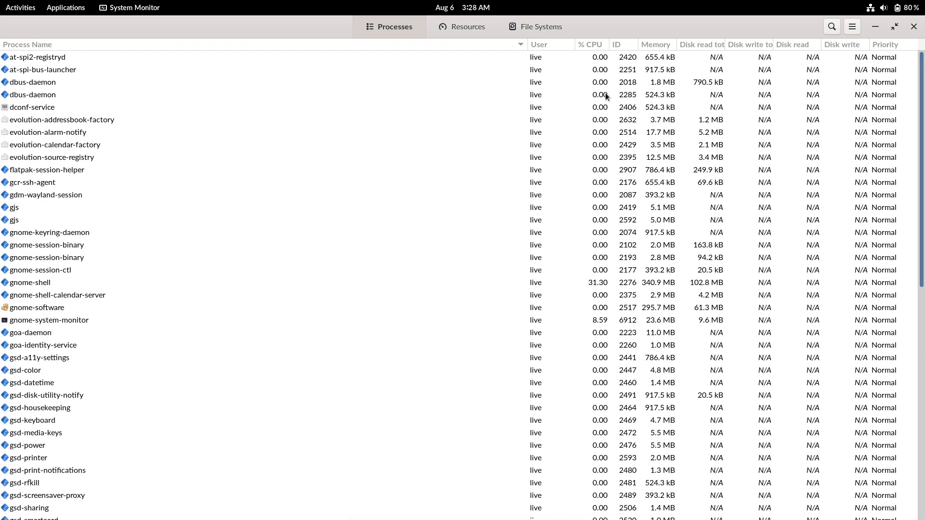
click(468, 27)
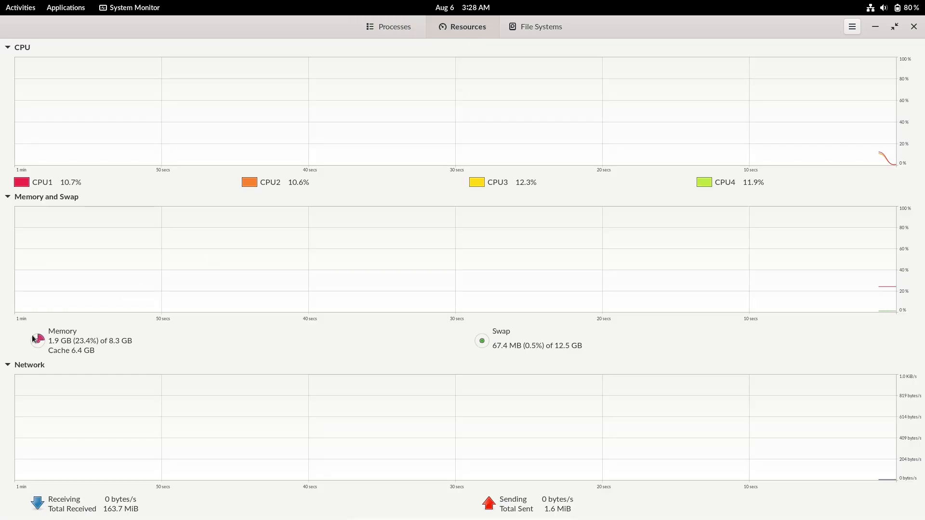
click(8, 364)
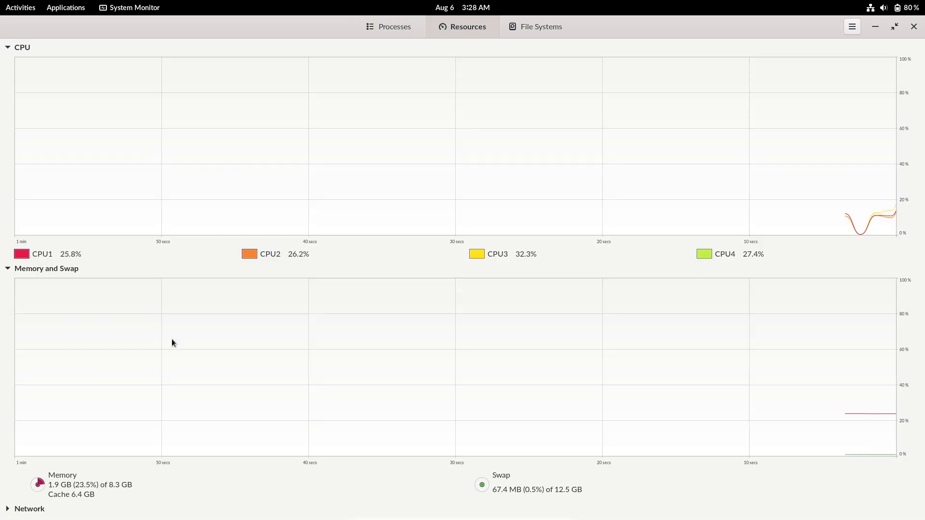
- Check About System Monitor (version 42.0), then close the monitor to return to the app grid
click(852, 27)
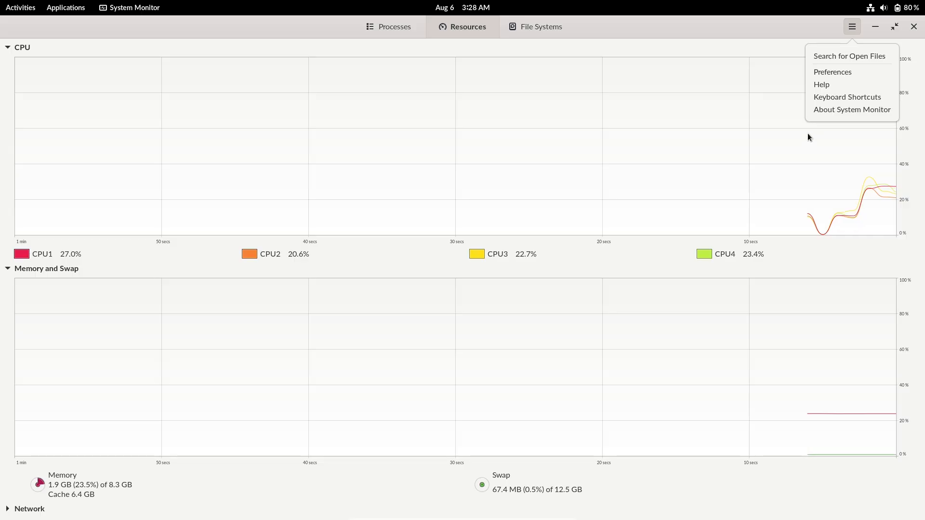
click(851, 109)
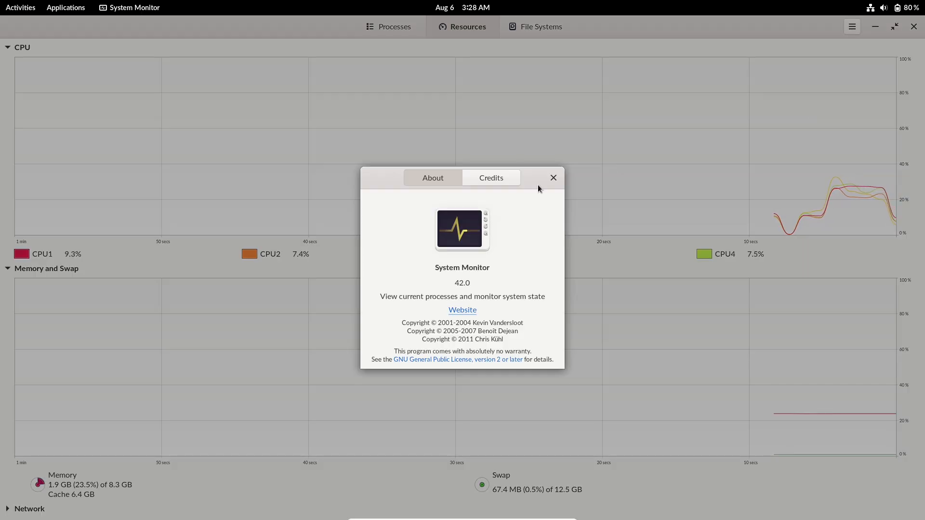
click(553, 178)
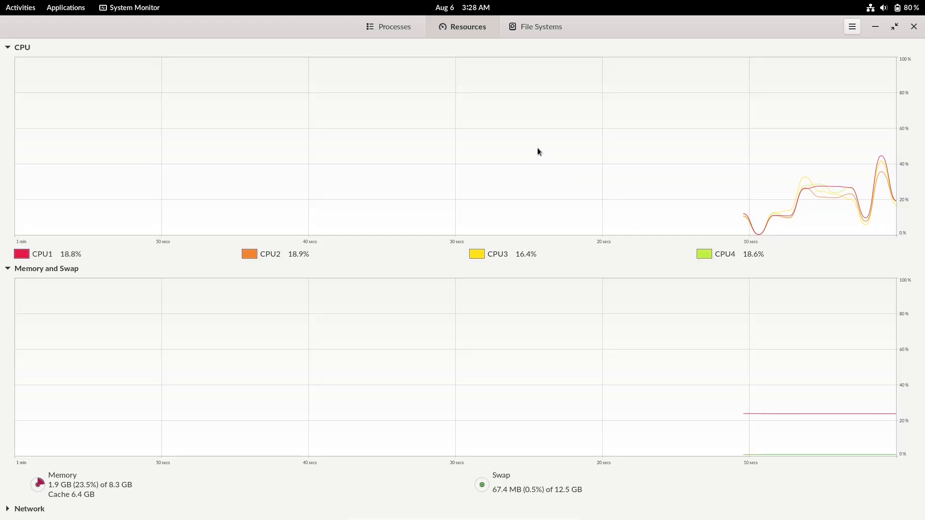
click(388, 27)
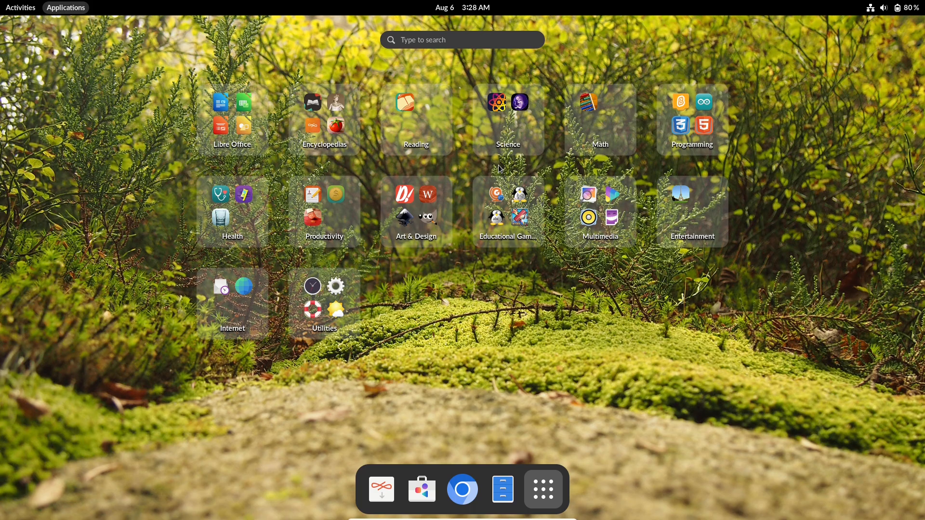
mouse_move(421, 490)
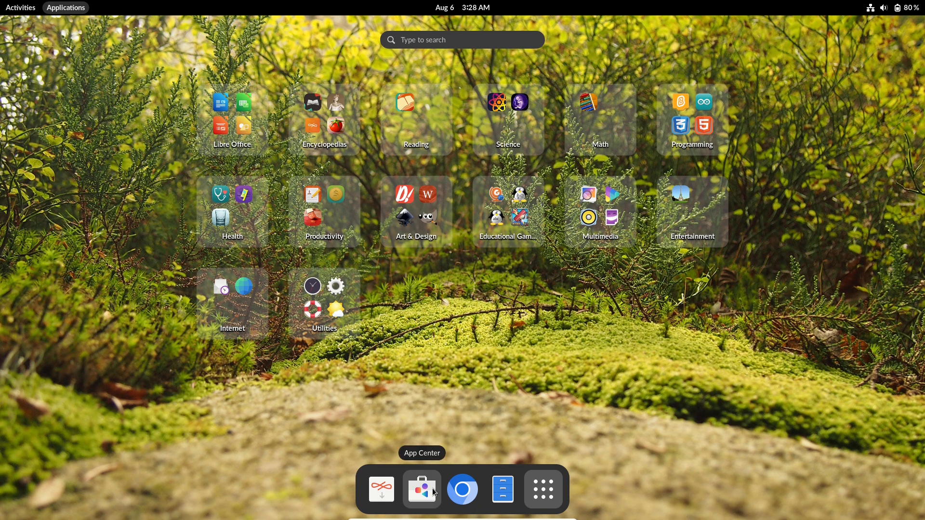
- Launch App Center, view its Preferences unchanged, and leave the Explore page showing
click(421, 489)
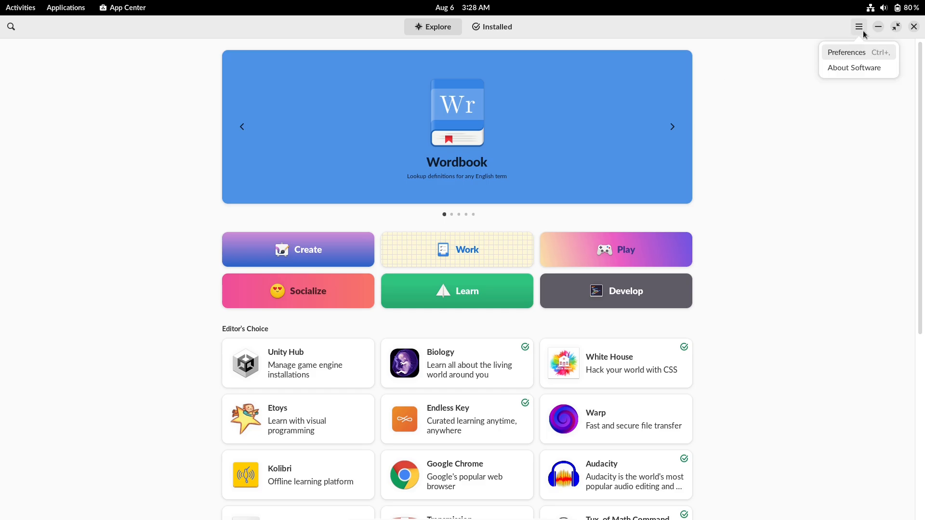
click(852, 68)
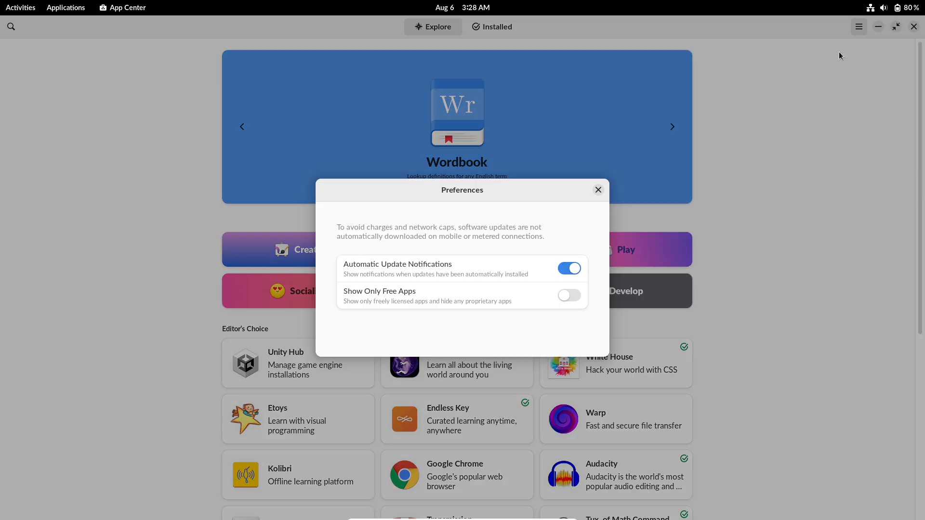
mouse_move(598, 190)
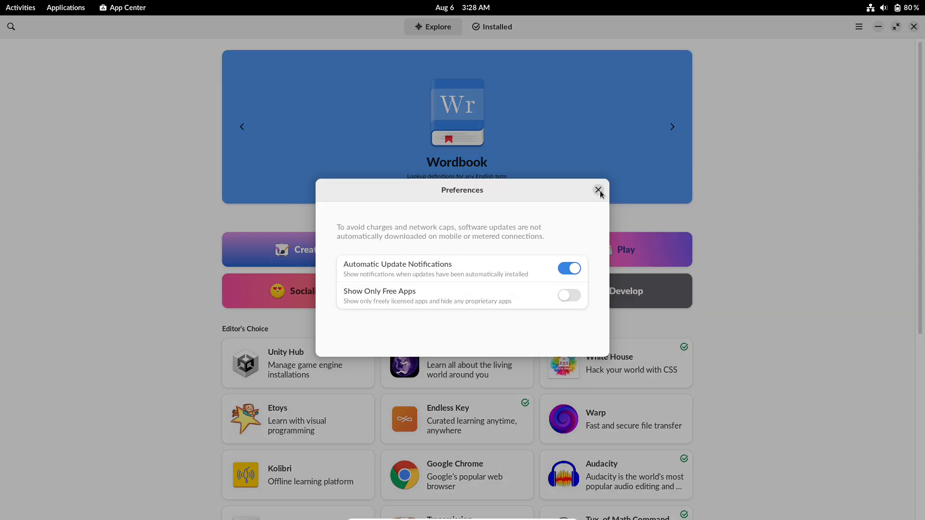
click(598, 189)
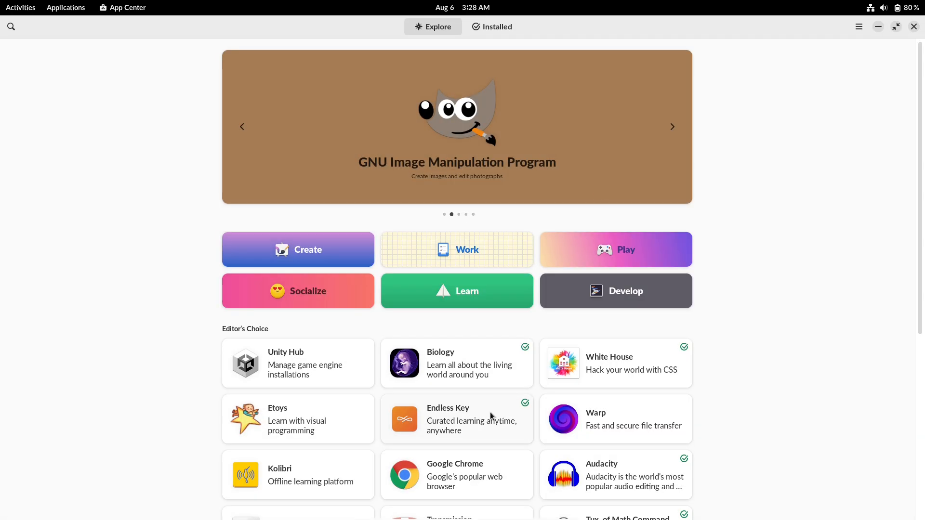
- View the Endless Key store page (installed, 314.7 MB), go back to Explore, and show the app grid
click(456, 419)
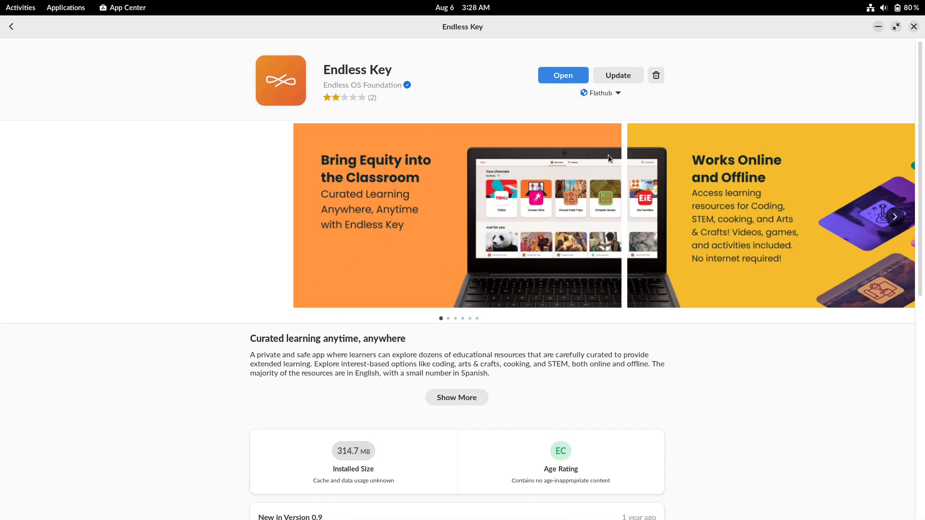
click(600, 93)
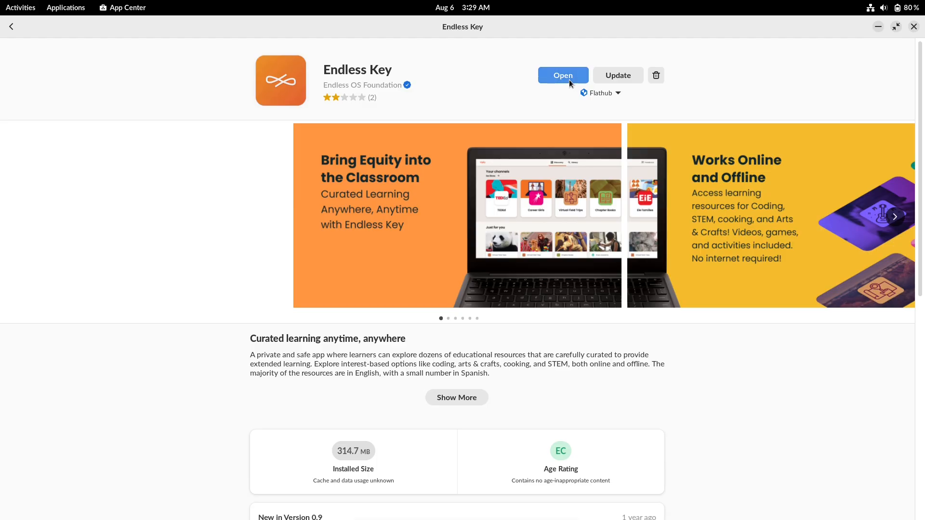
mouse_move(455, 248)
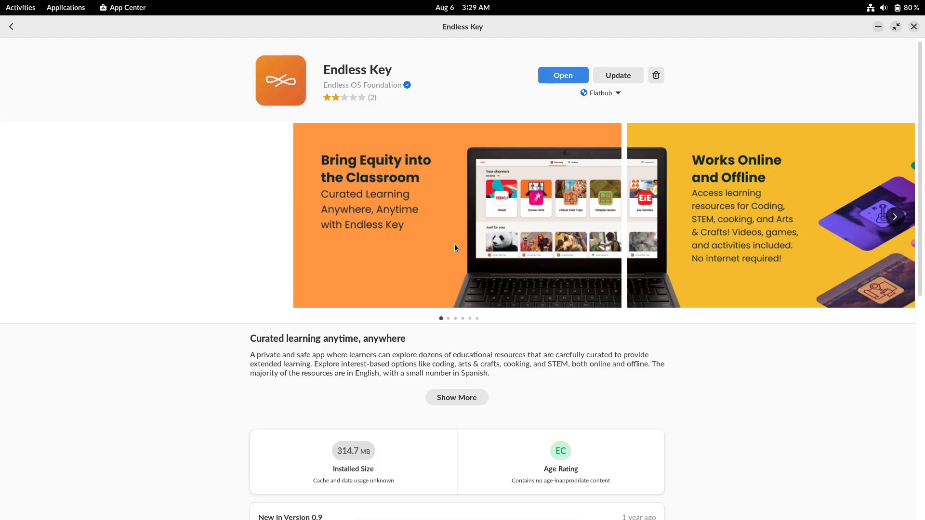
mouse_move(125, 22)
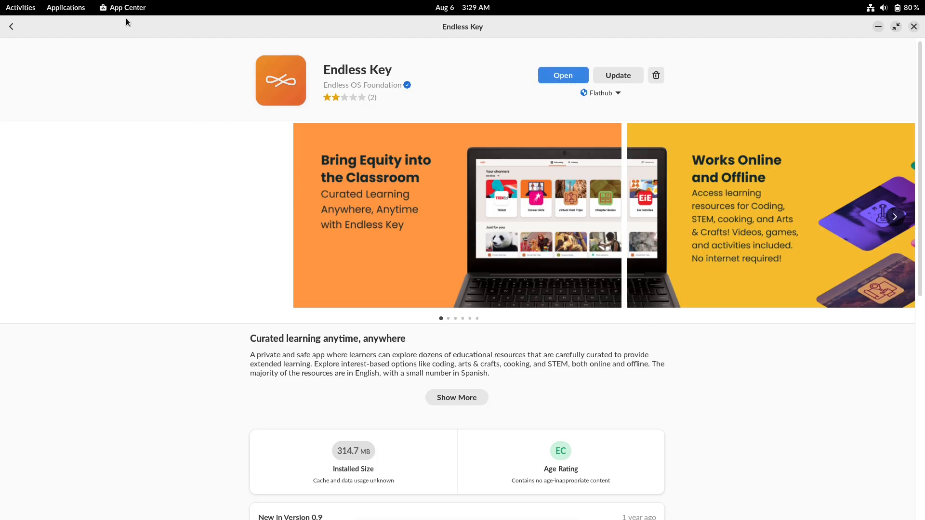
click(123, 7)
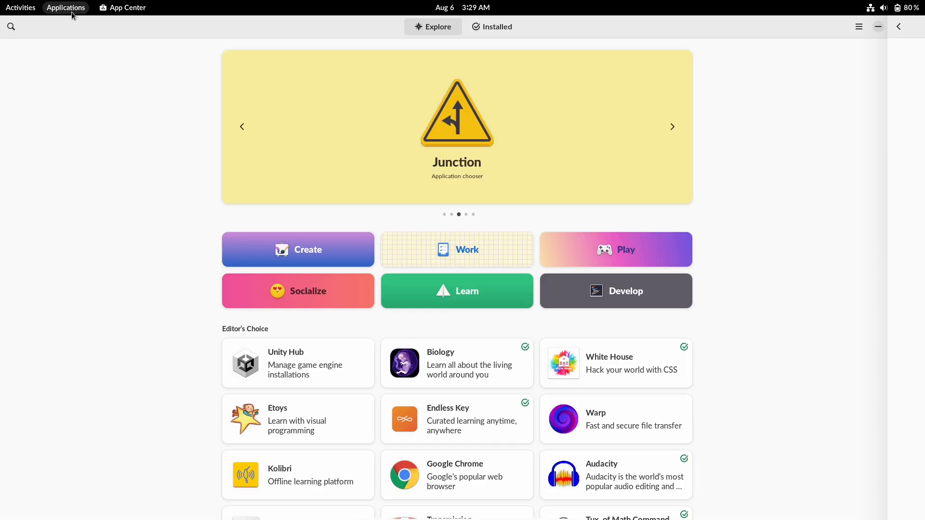
click(66, 6)
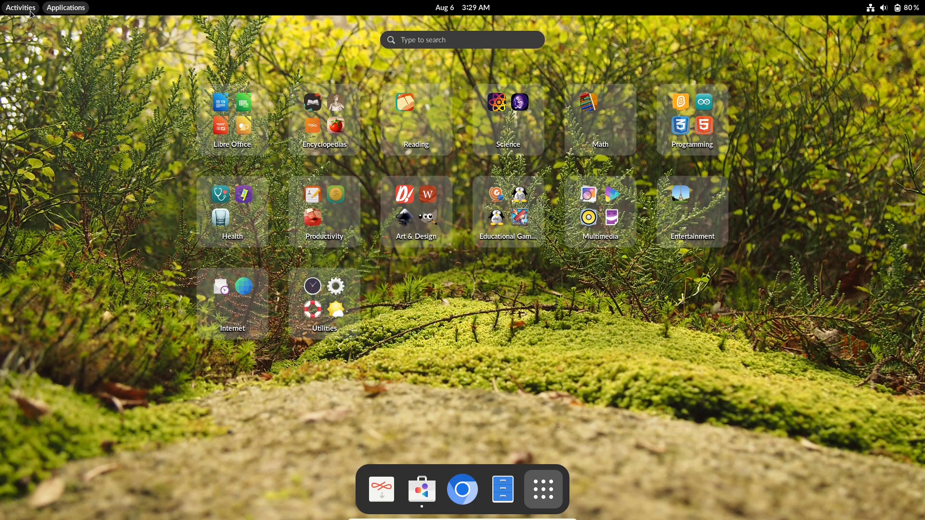
- Launch Endless Key, check its About dialog (version 0.9), and Get Started to the Starter Pack page
click(421, 490)
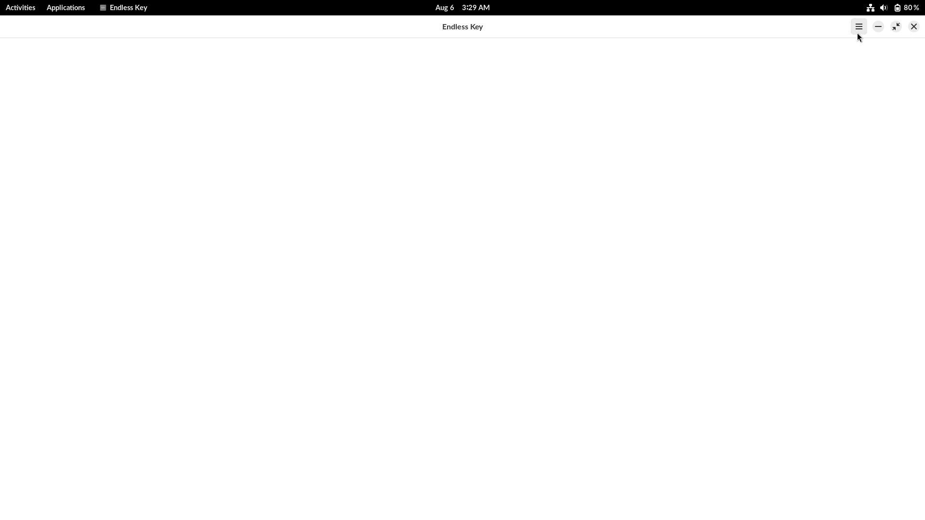
click(858, 27)
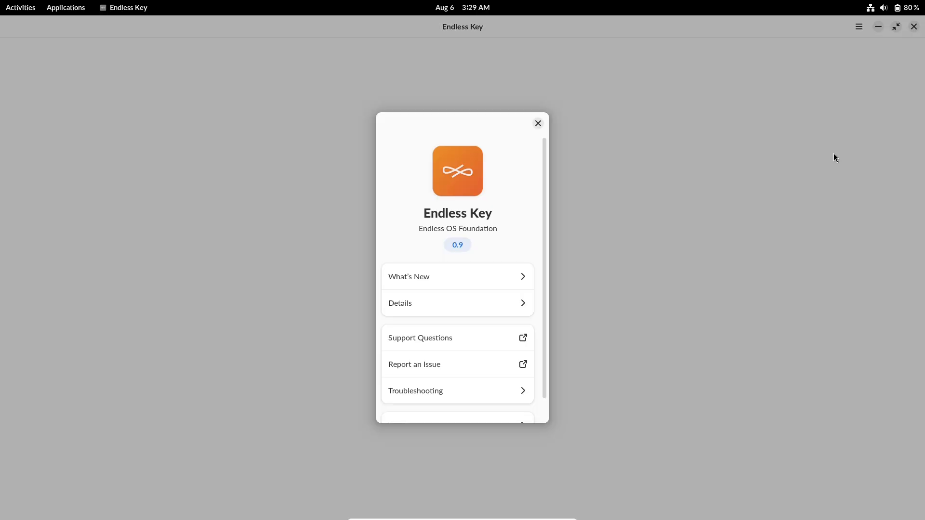
click(536, 123)
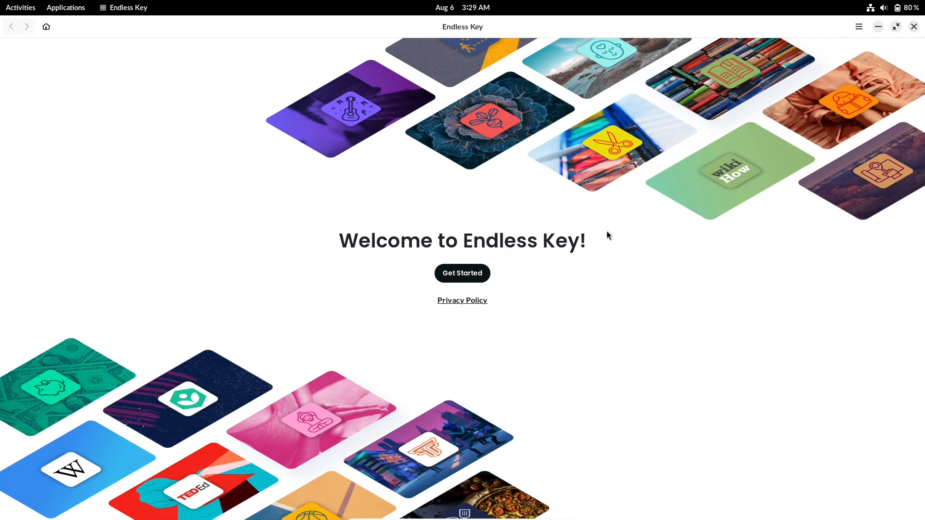
click(461, 273)
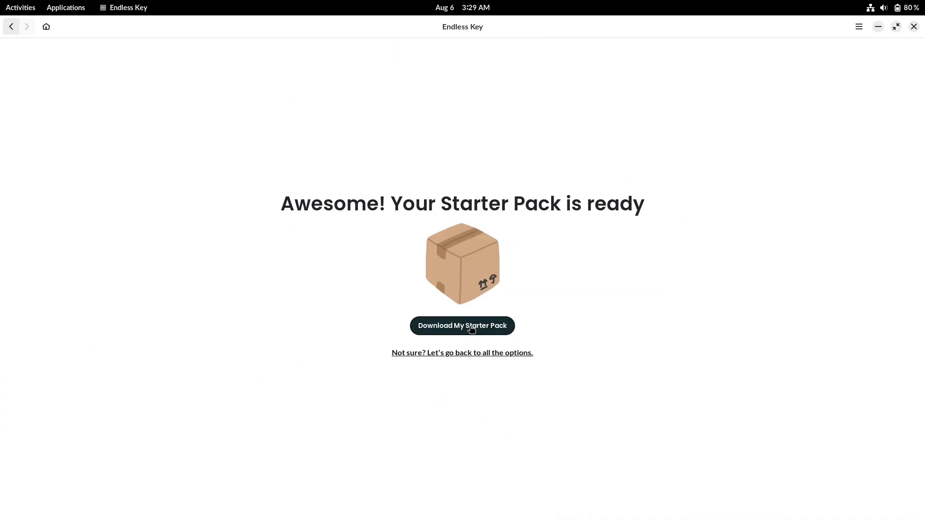
mouse_move(692, 184)
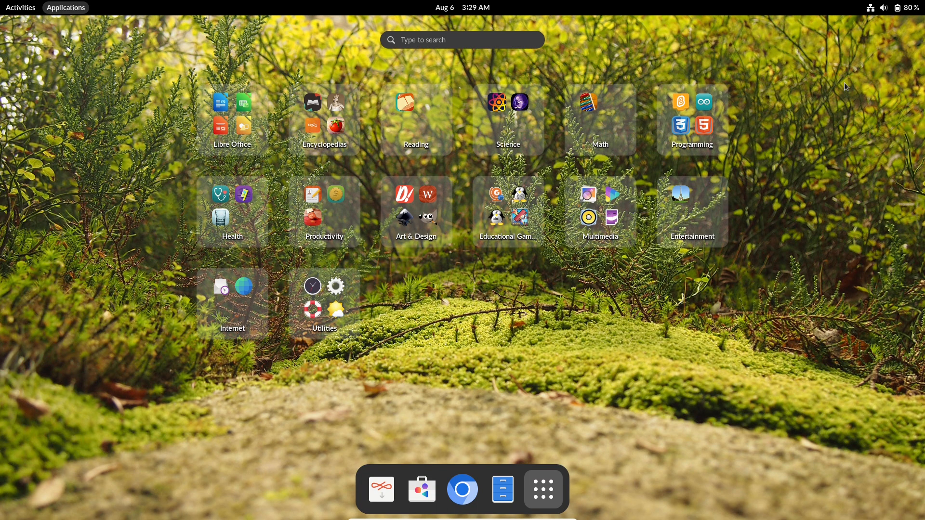
- Launch Chromium maximized and bring up About Chromium showing version 137.0.7151.68
click(463, 489)
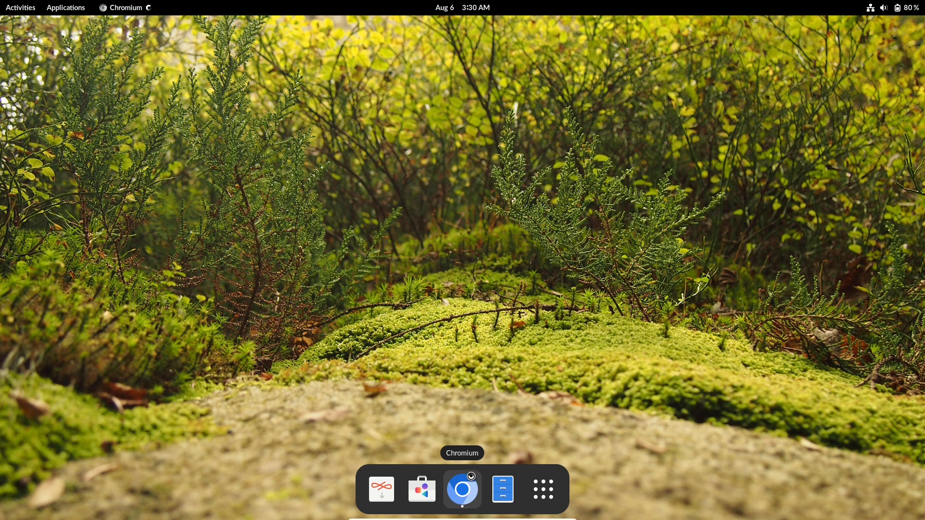
click(461, 490)
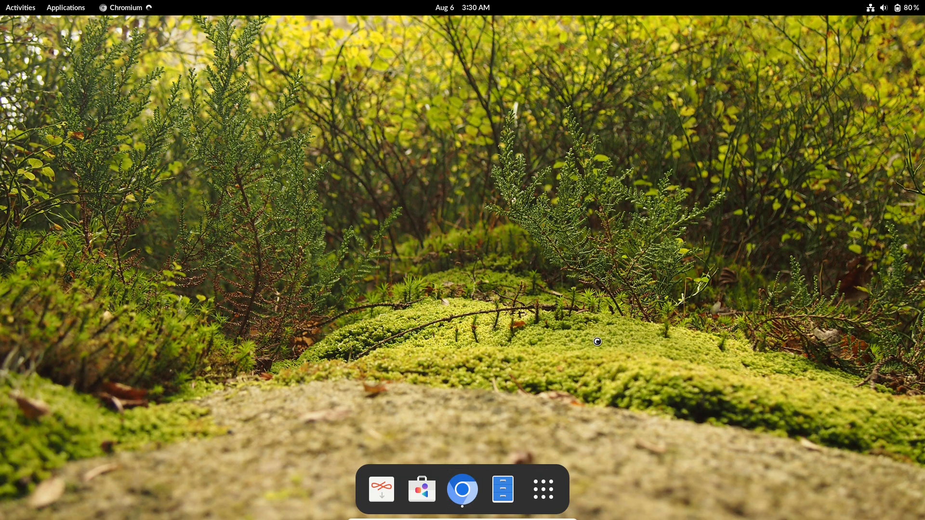
mouse_move(537, 352)
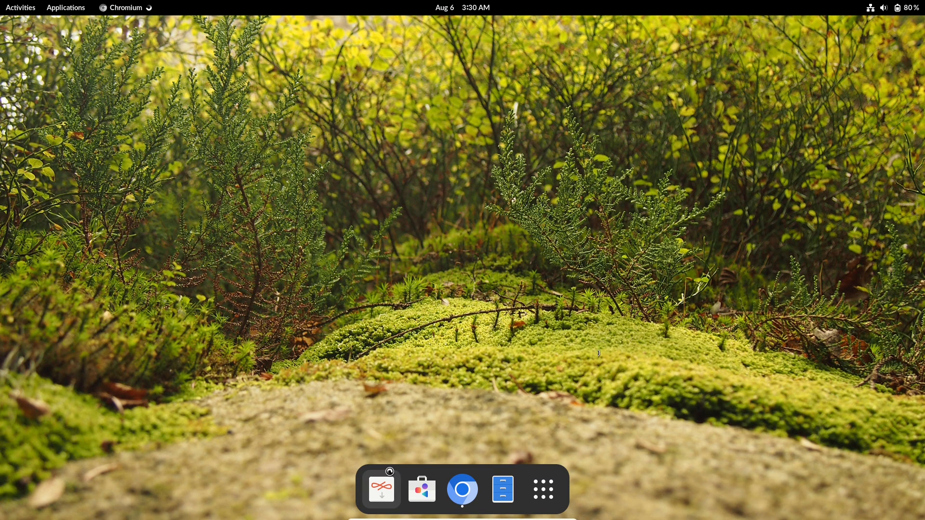
right_click(462, 490)
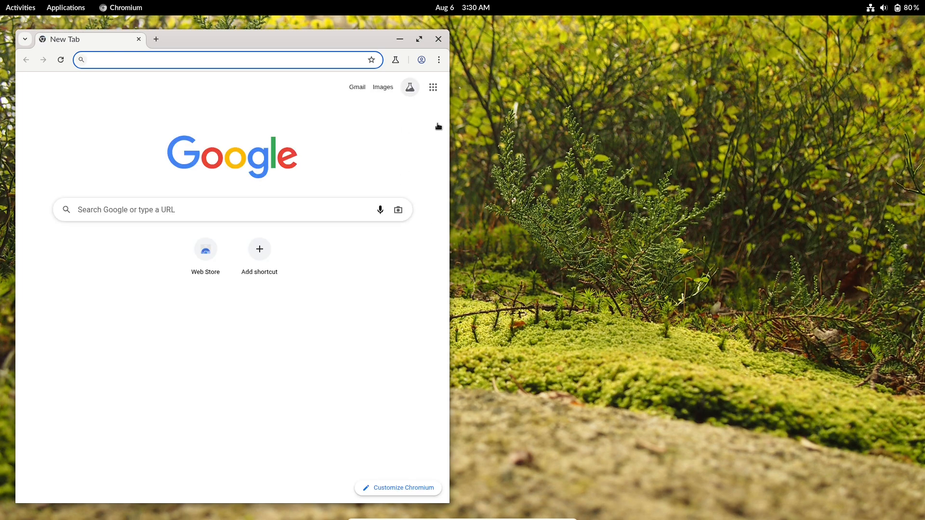
click(418, 38)
text(chrome://settings/help)
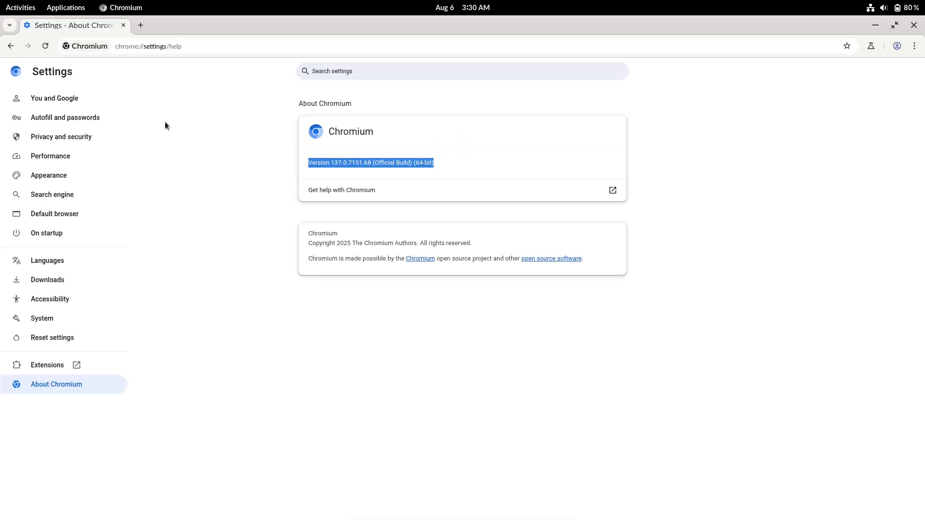
- Search Google for 'endless os' and open the endlessos.org result, landing on the Endless Access homepage
click(140, 25)
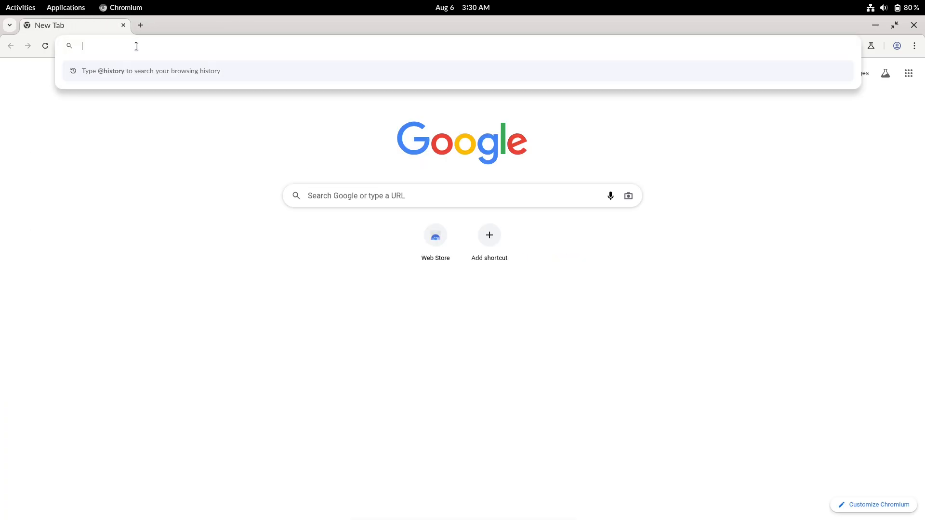
text(en)
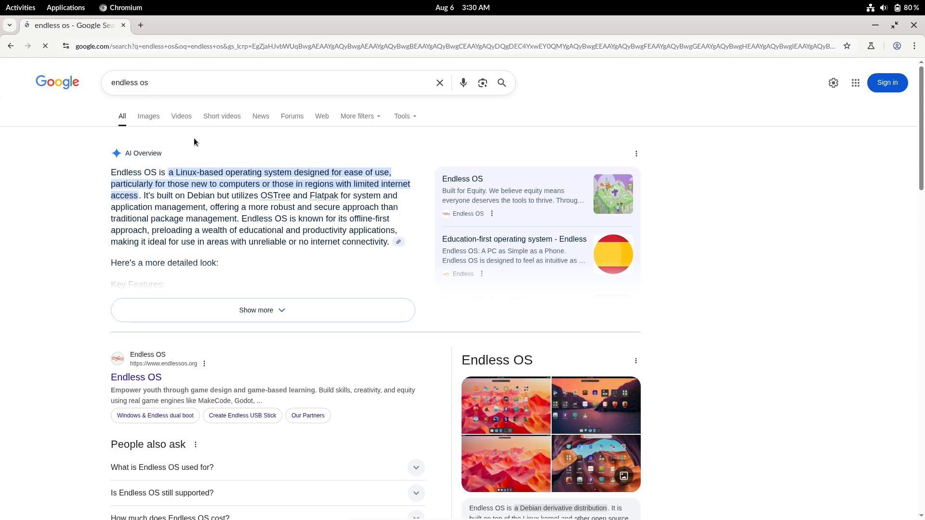
mouse_move(135, 378)
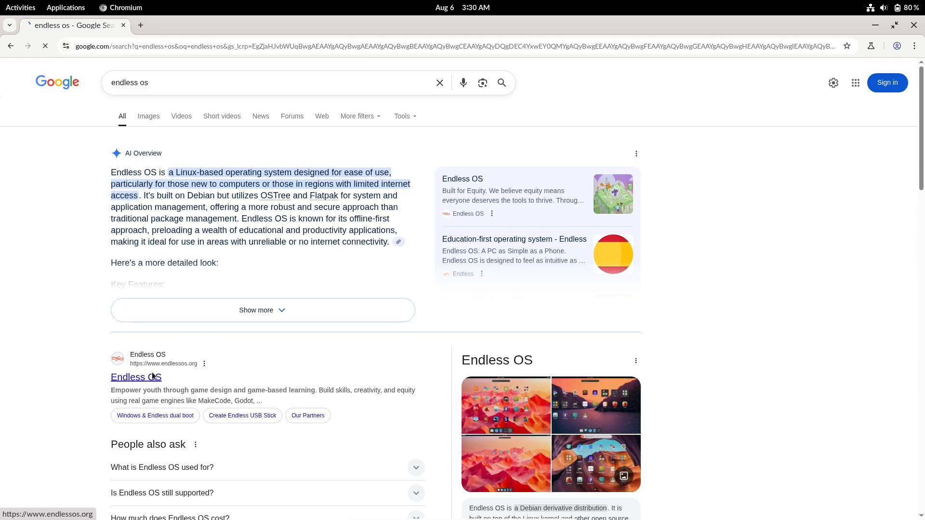
click(135, 377)
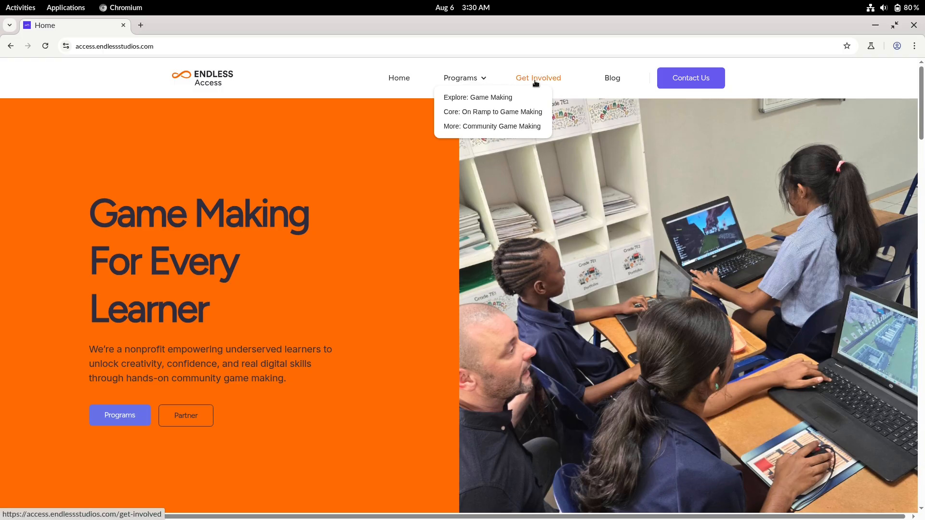
- Browse the Endless Access Get Involved page and follow its footer Download Endless OS link
click(537, 77)
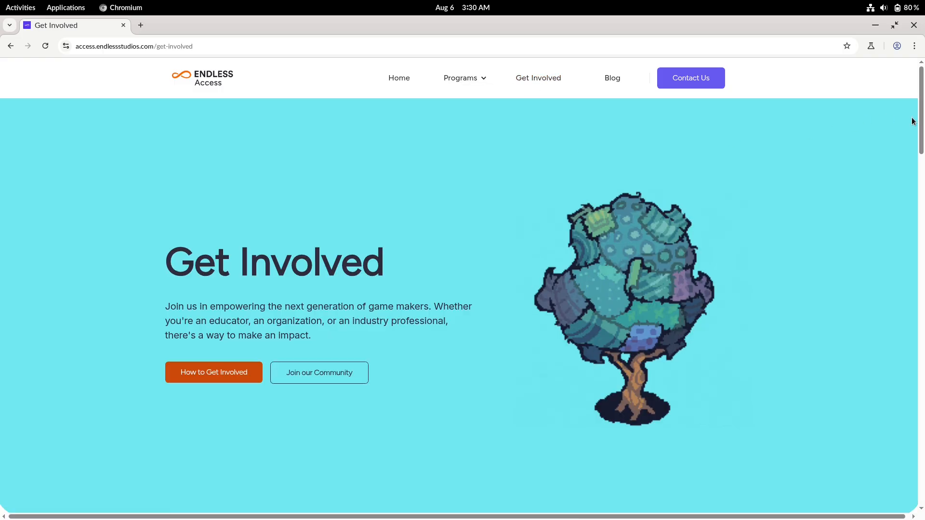
scroll(down, 3)
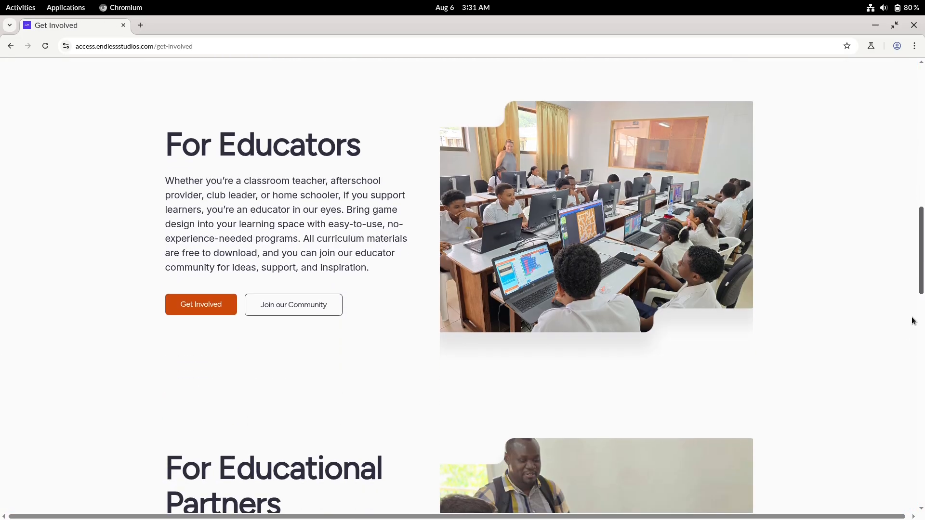
scroll(down, 3)
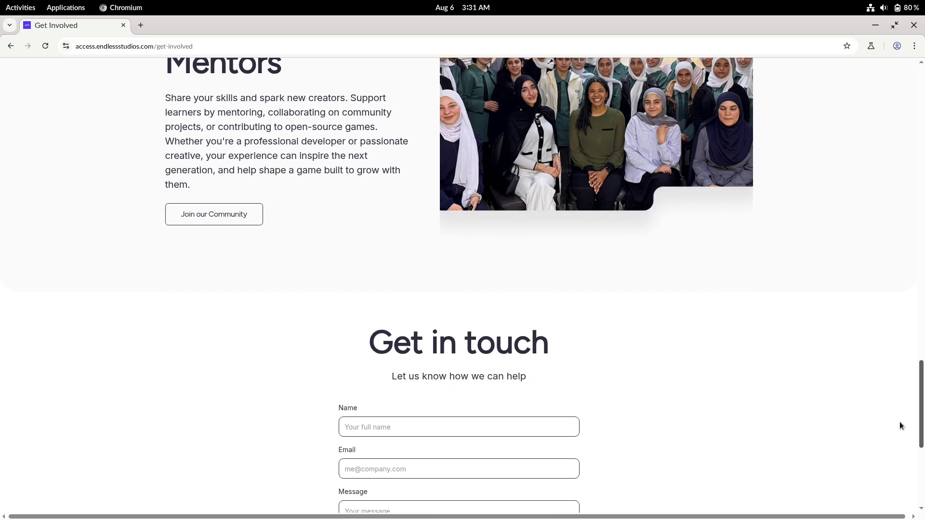
scroll(up, 3)
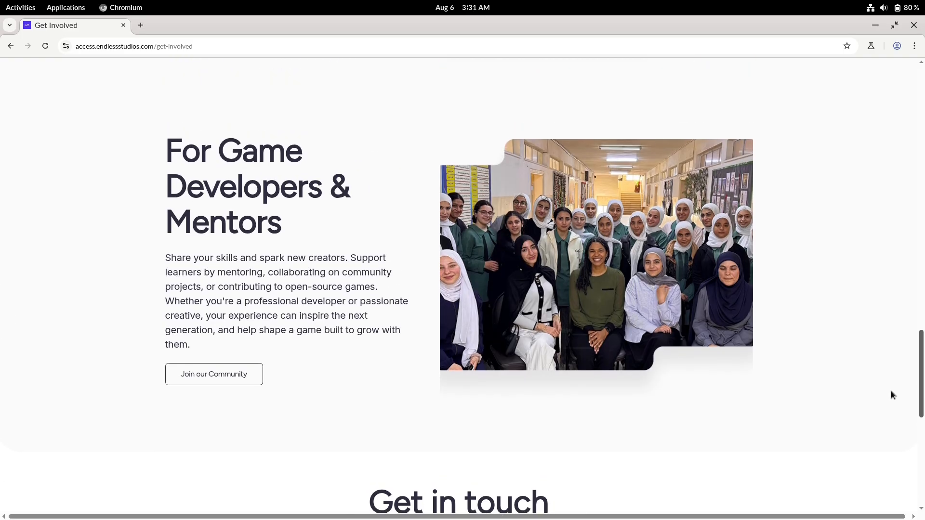
scroll(down, 3)
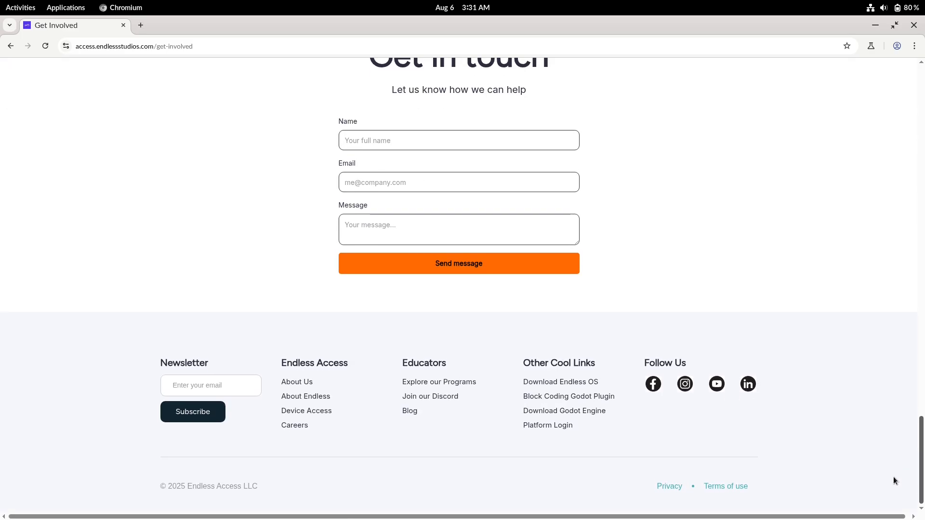
scroll(up, 3)
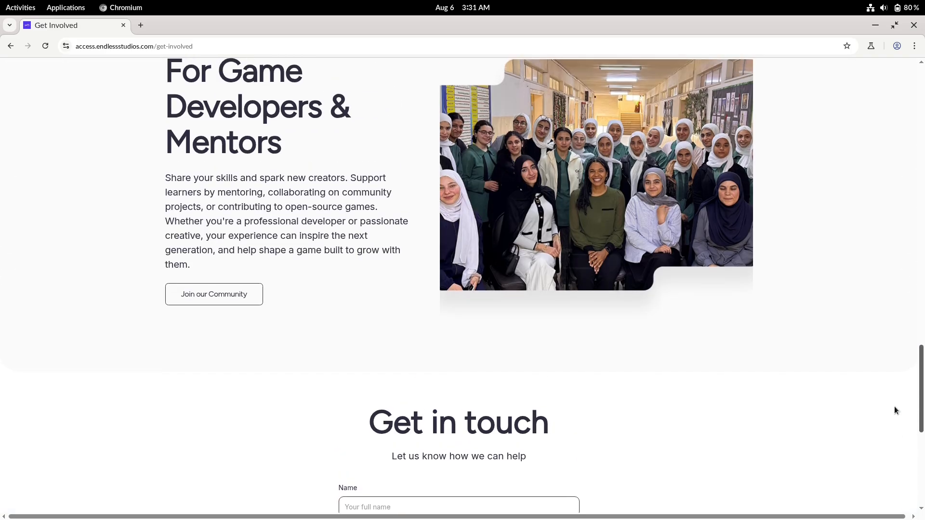
scroll(down, 3)
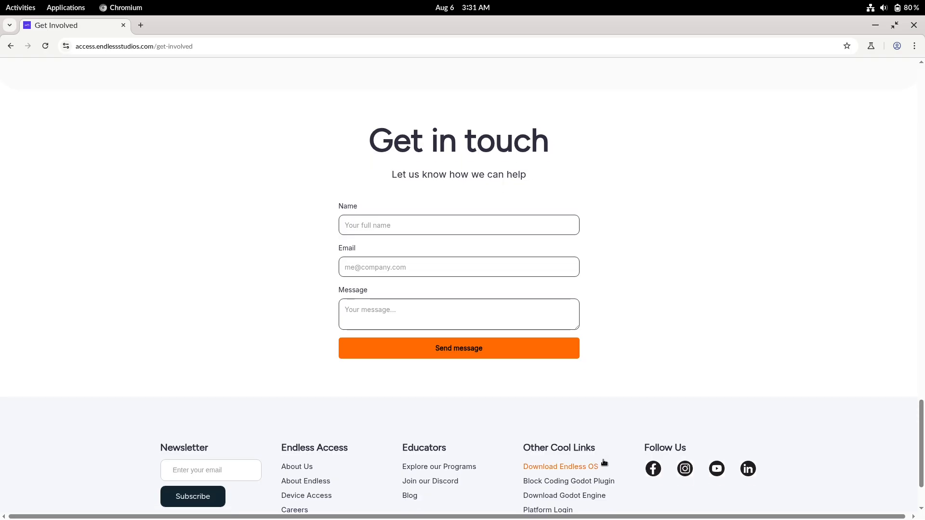
click(560, 466)
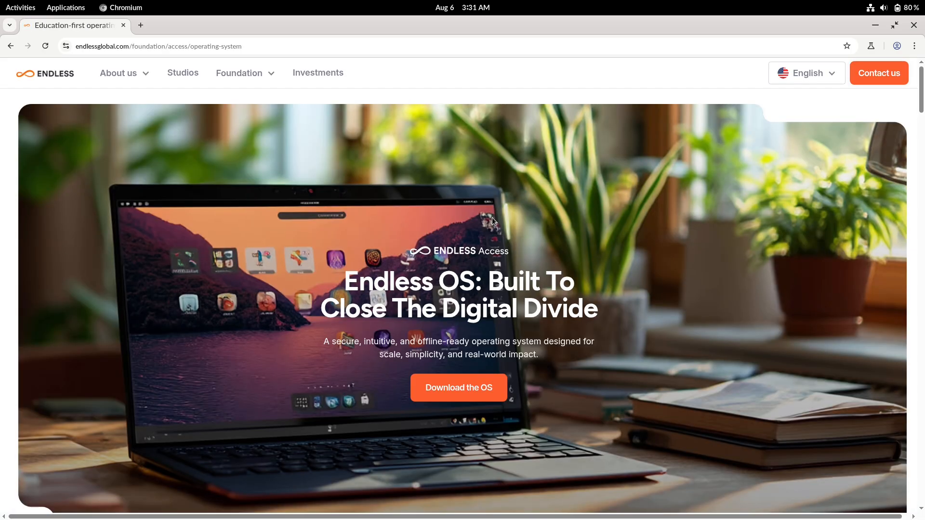
- Read through the Endless OS page and open the Endless OS installer download page in a new tab
scroll(down, 3)
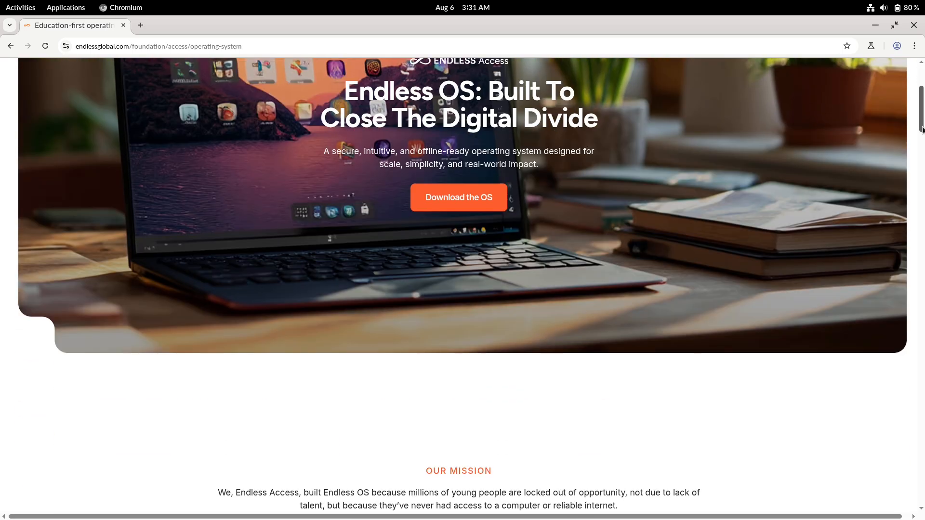
scroll(down, 3)
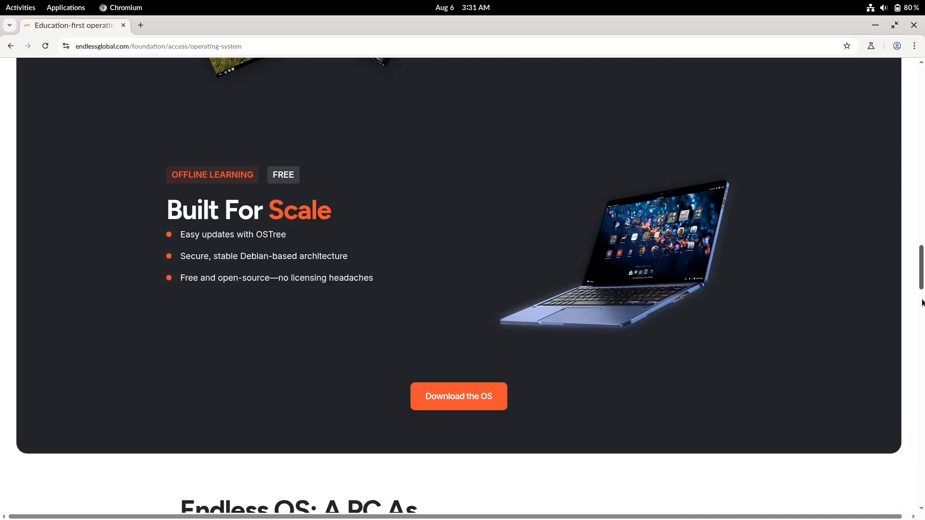
scroll(down, 3)
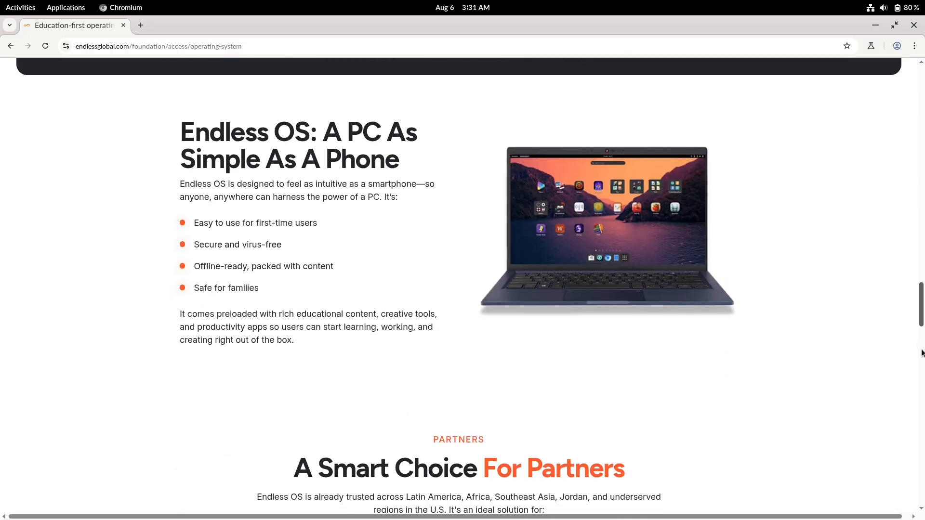
scroll(down, 3)
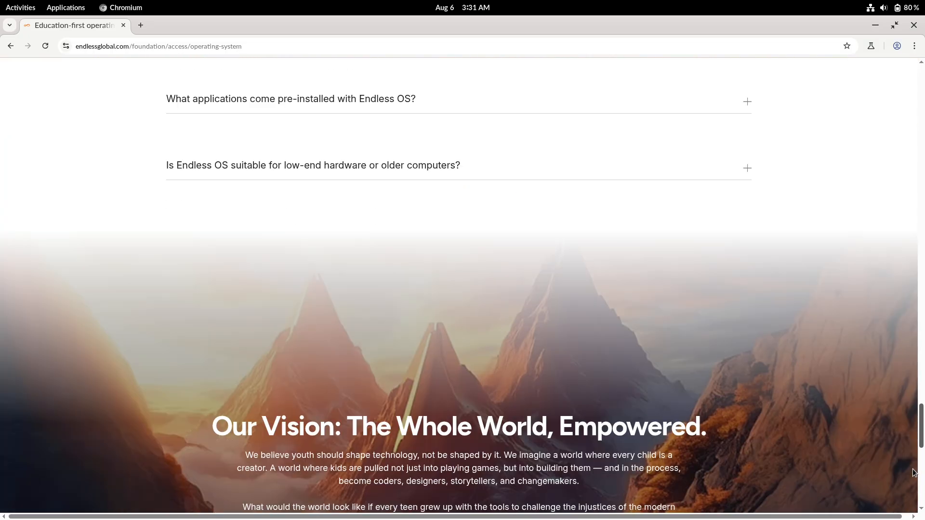
scroll(up, 3)
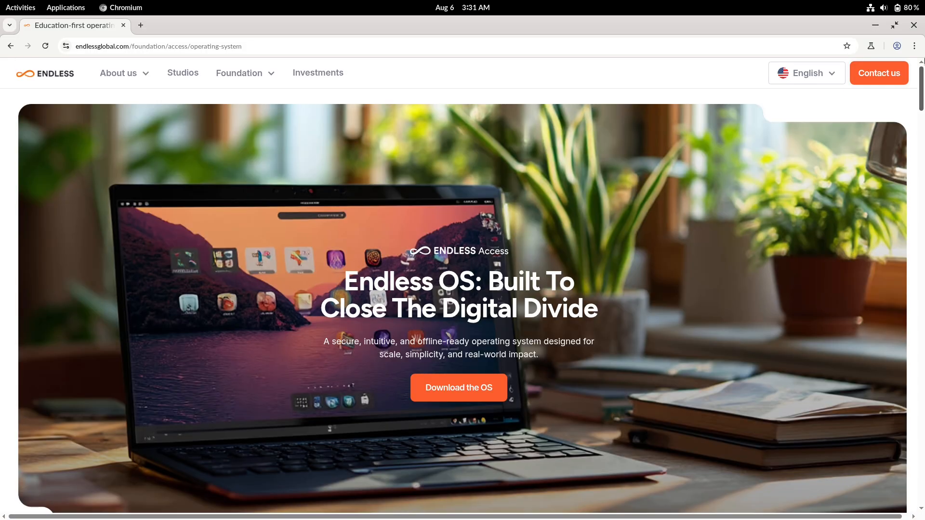
click(459, 388)
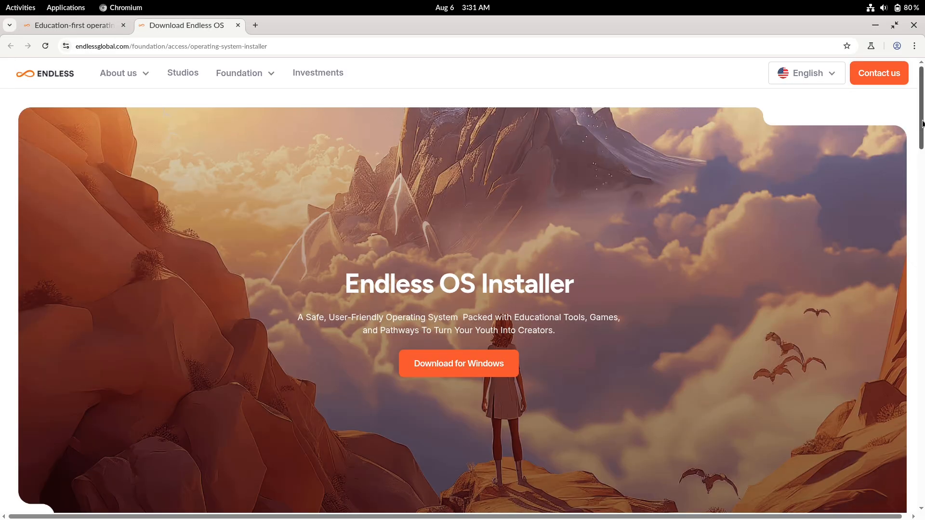
- Highlight the Windows 7, 8, 10 or 11 requirement and scroll down to Advanced Download Options
scroll(down, 3)
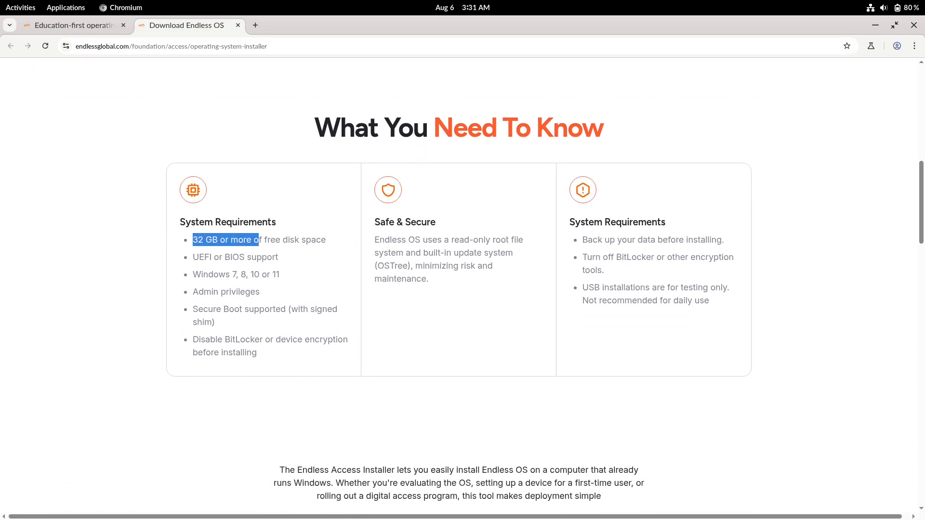
drag(251, 239, 326, 240)
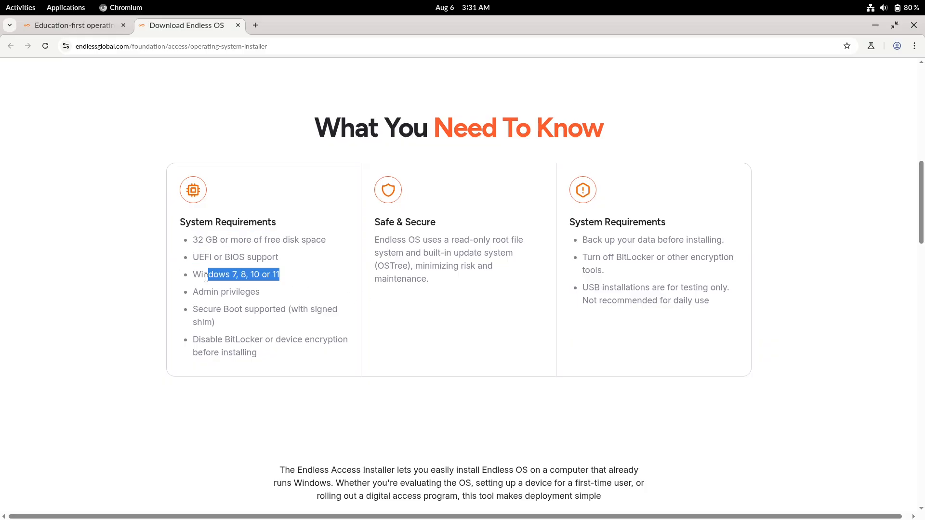
scroll(down, 3)
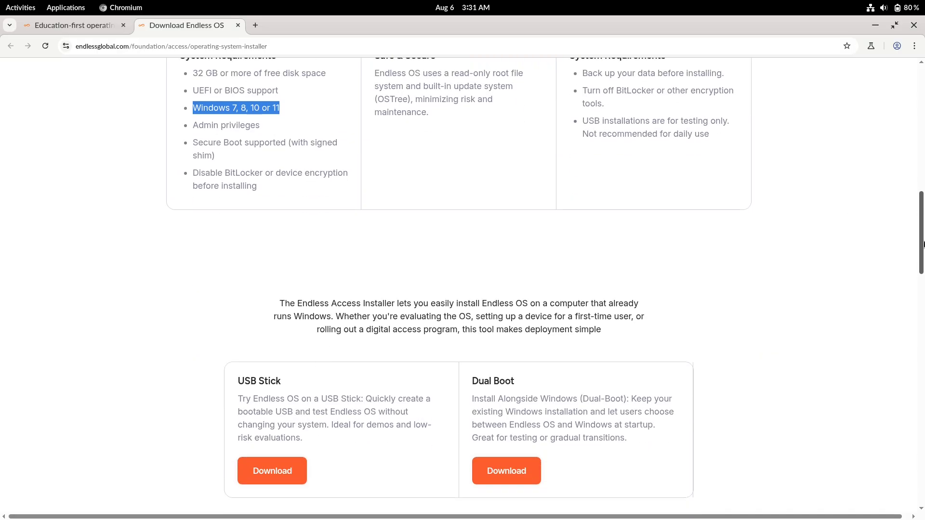
scroll(down, 3)
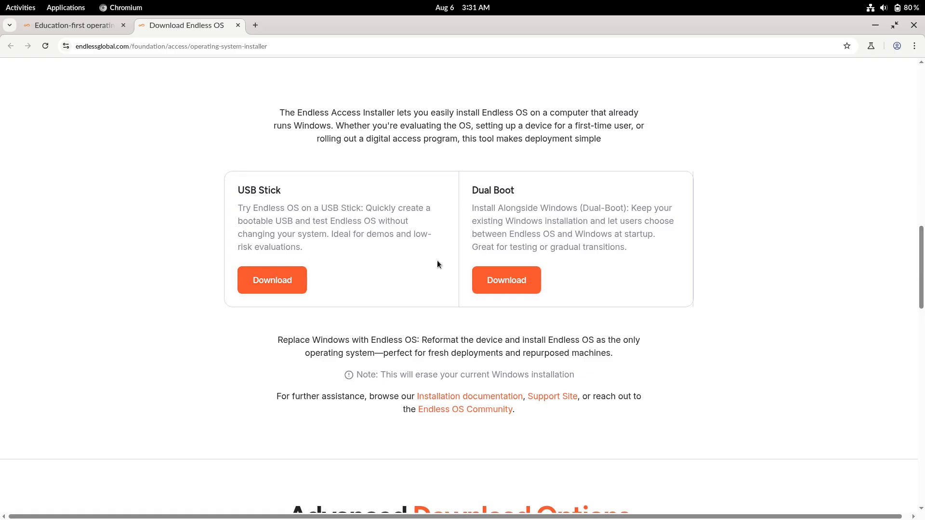
scroll(down, 3)
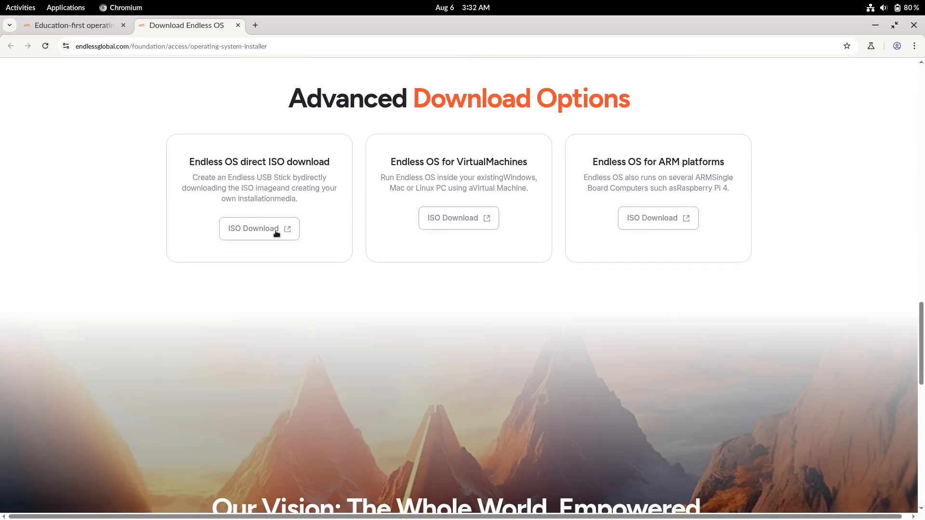
- Read through the Installation guide's USB-stick methods down to the 'Directly download an Endless OS image' link
click(258, 230)
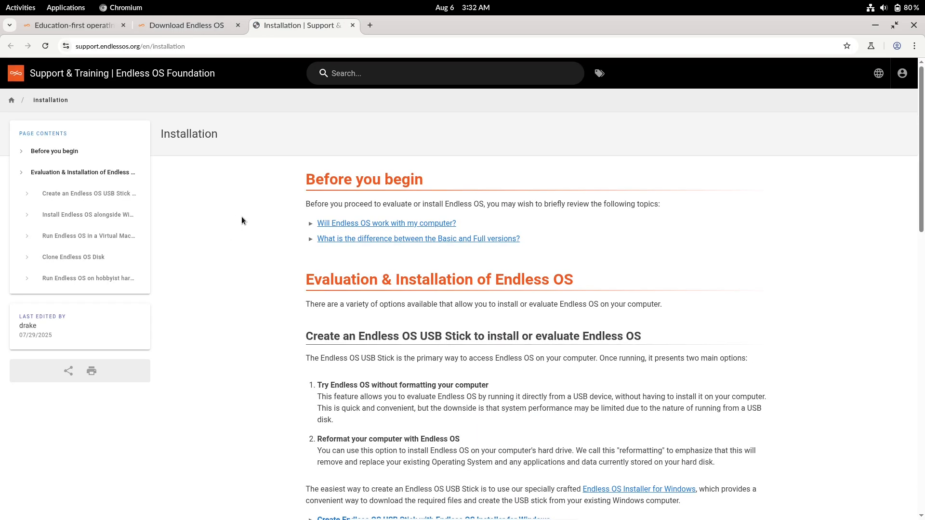
scroll(down, 3)
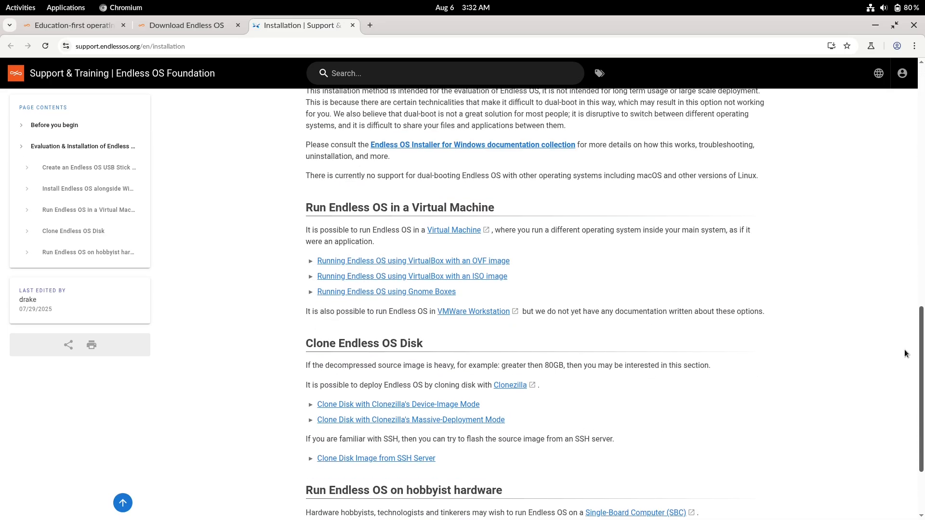
scroll(up, 3)
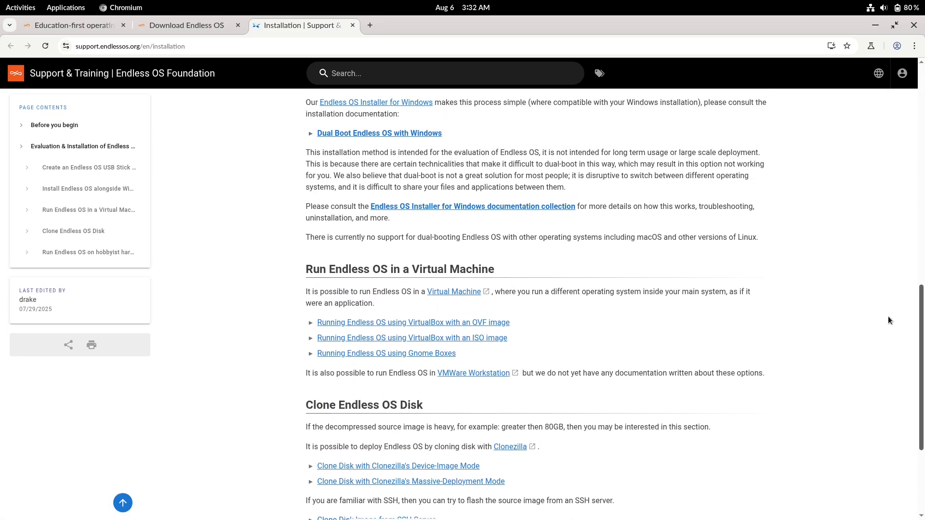
scroll(up, 3)
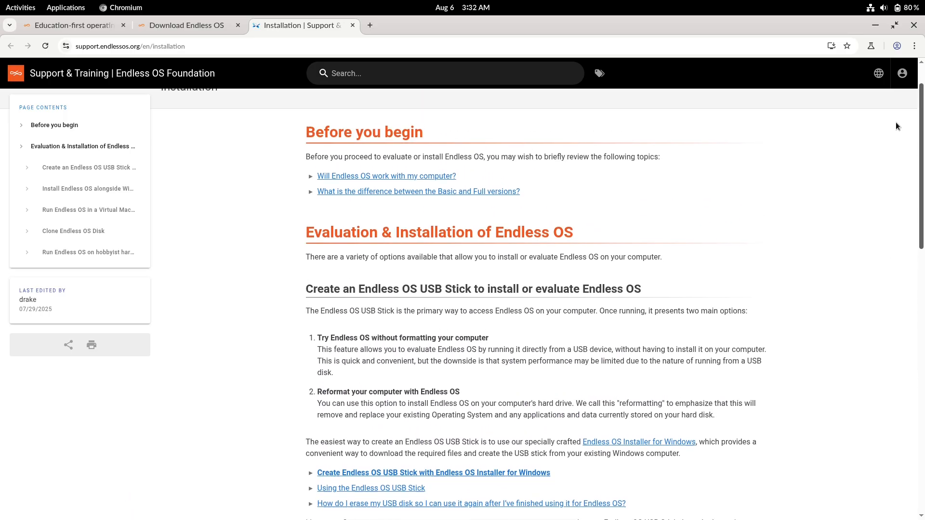
scroll(down, 3)
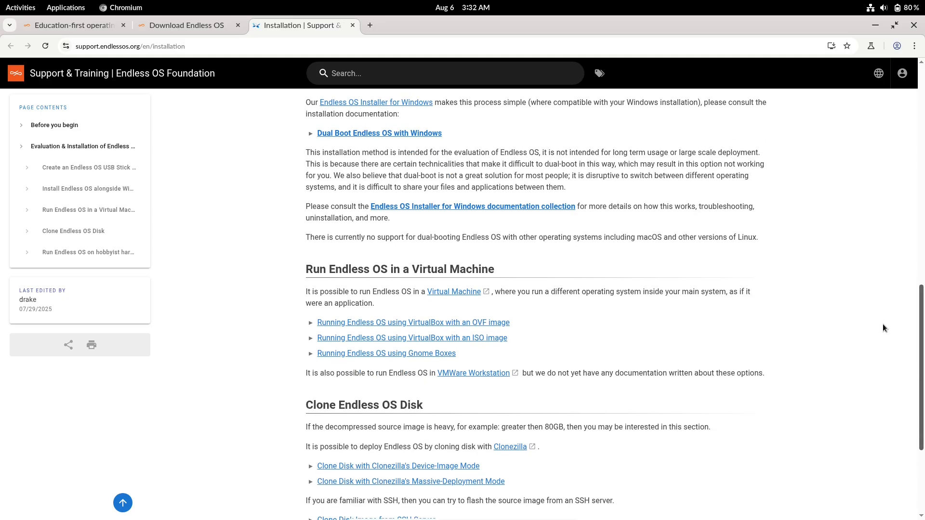
mouse_move(850, 366)
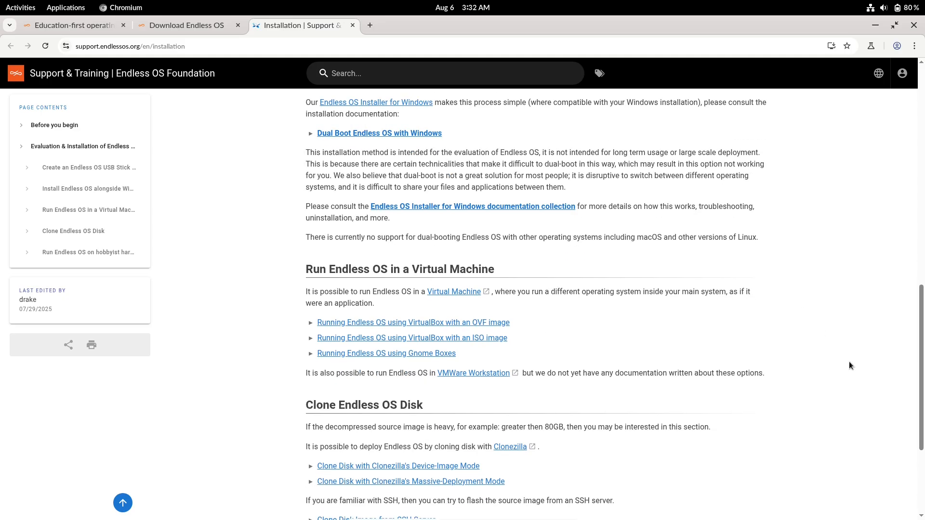
scroll(down, 3)
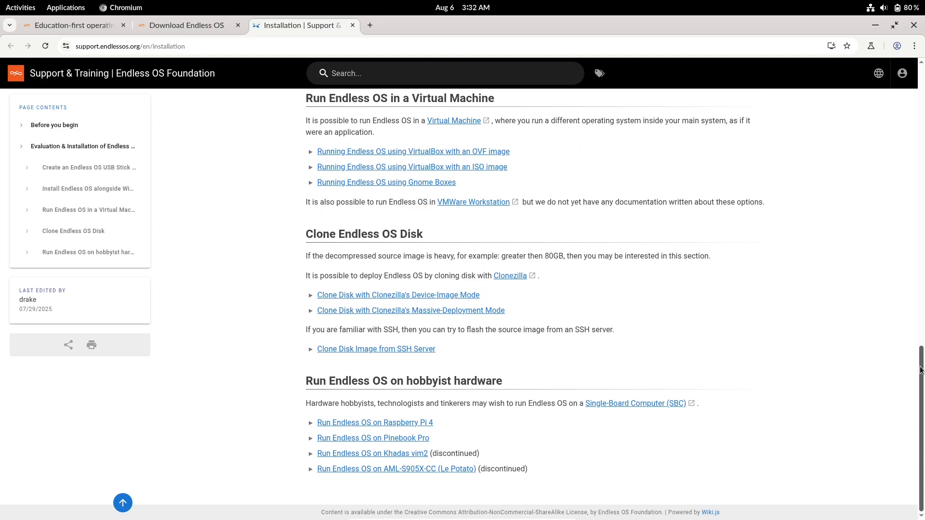
scroll(up, 3)
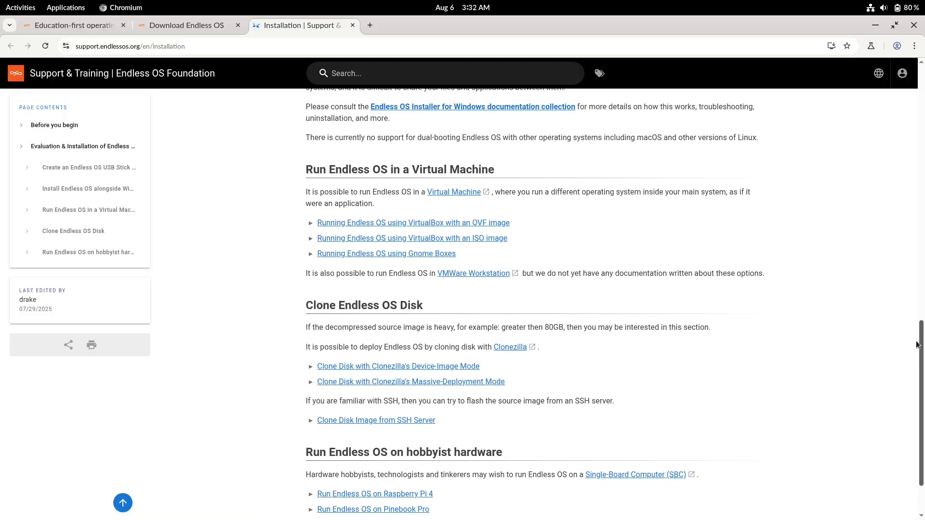
scroll(up, 3)
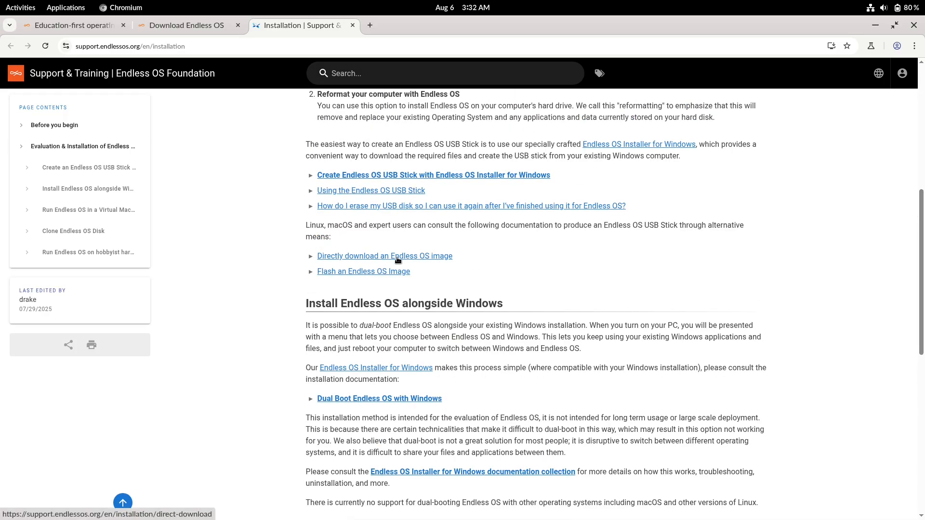
mouse_move(414, 262)
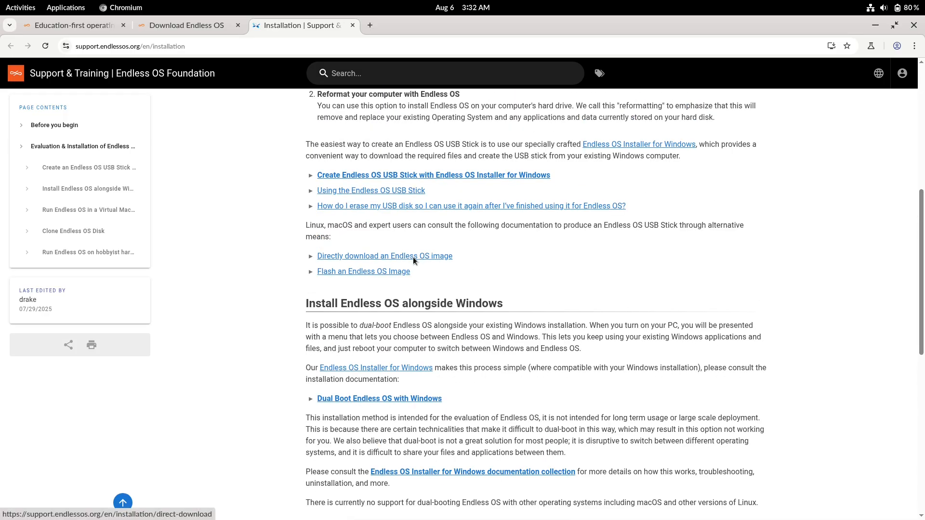
- Go to the Direct Download page and read down to its Links for Endless OS 6.0.7 PC images
click(384, 256)
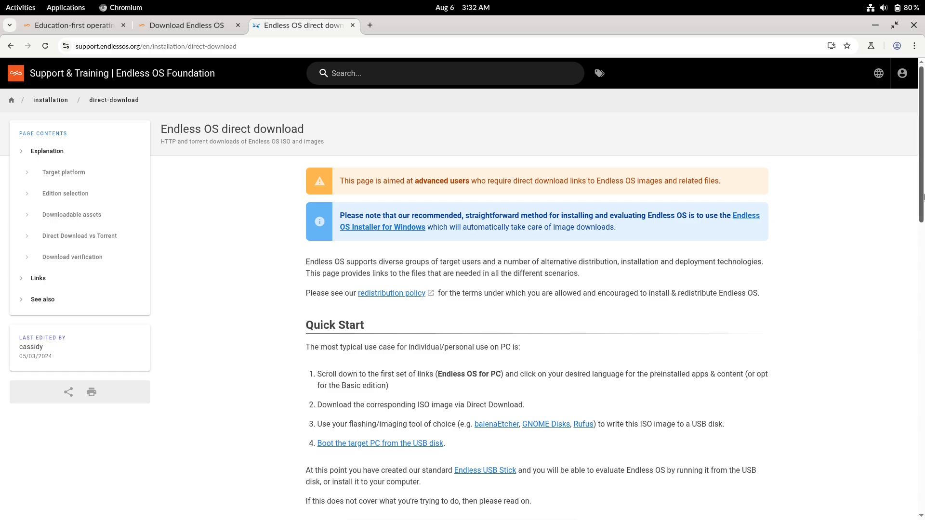
scroll(down, 3)
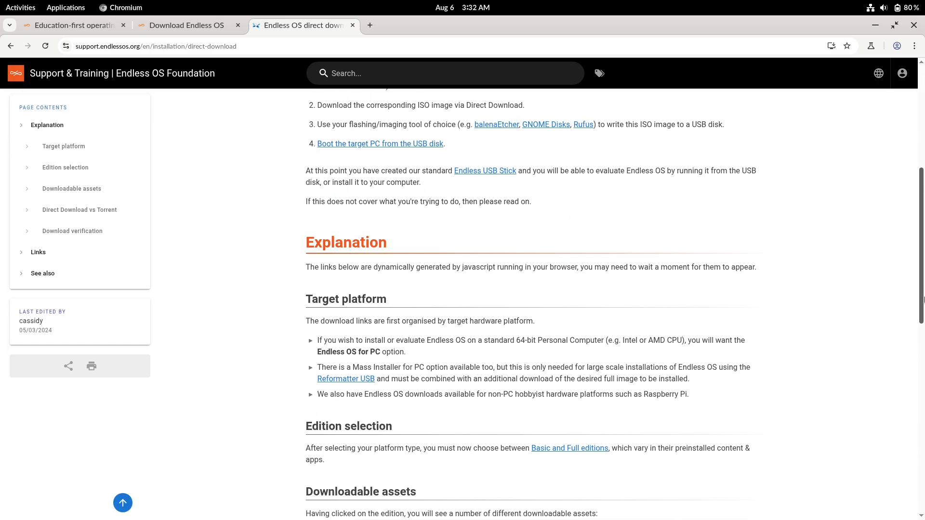
scroll(down, 3)
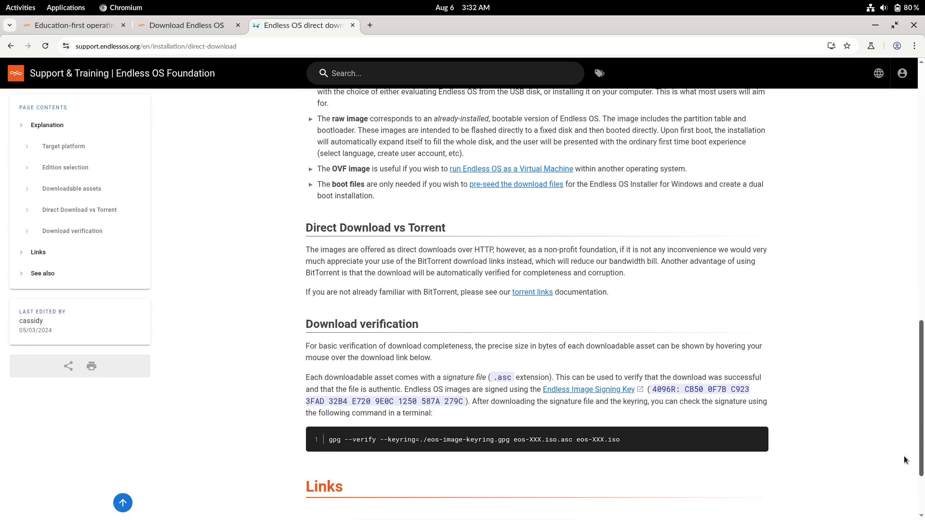
scroll(down, 3)
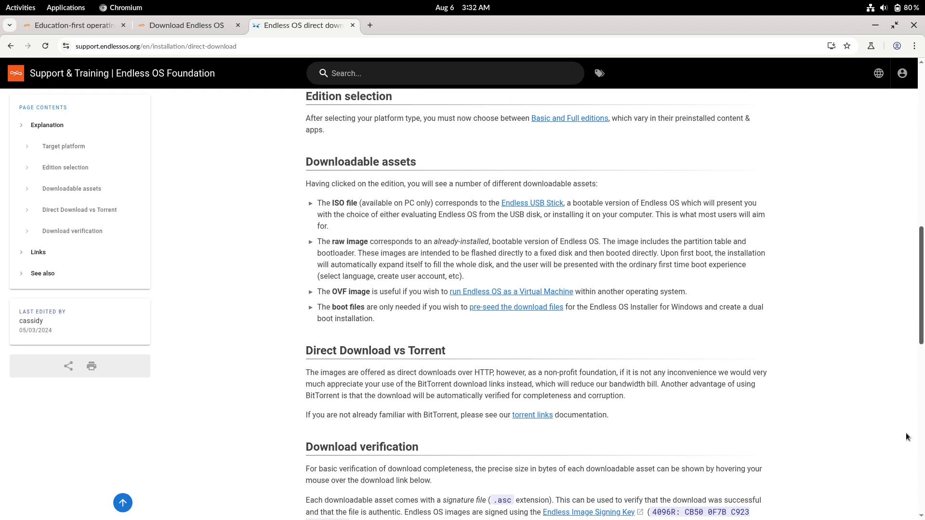
scroll(up, 3)
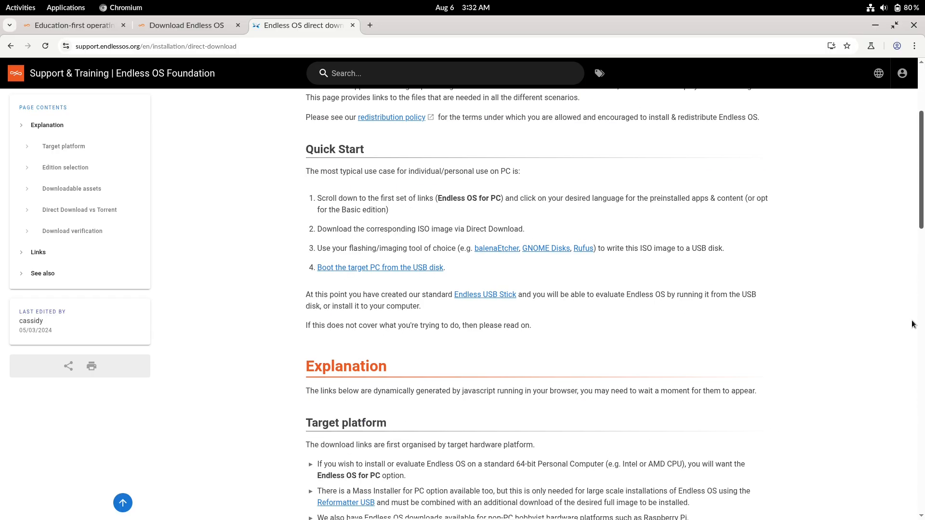
scroll(up, 3)
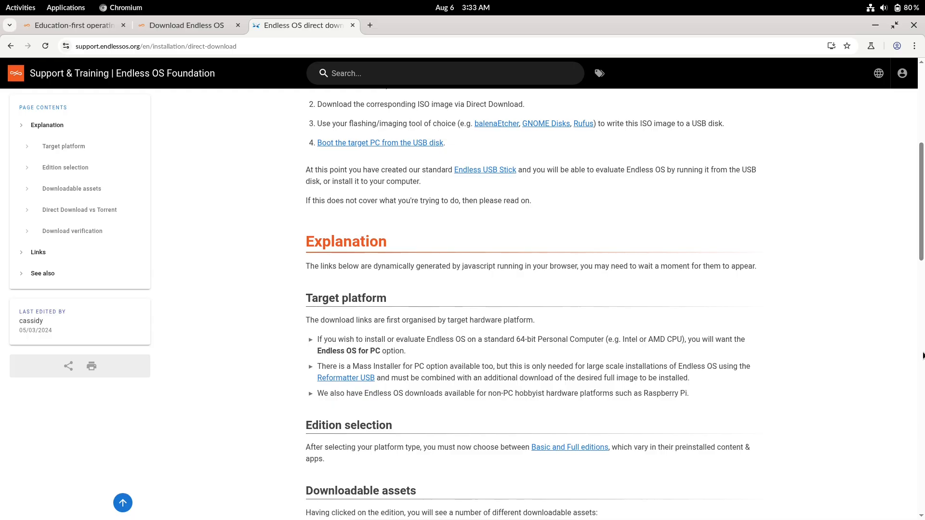
scroll(down, 3)
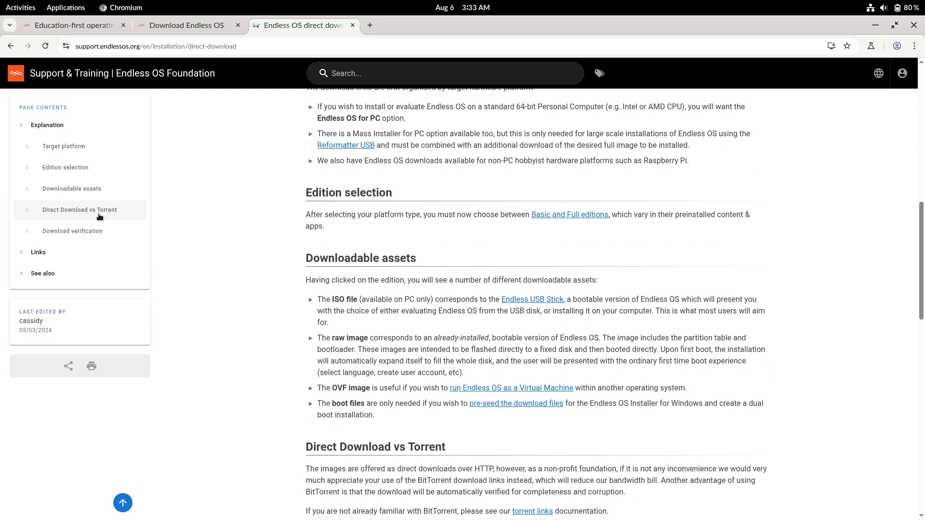
scroll(down, 3)
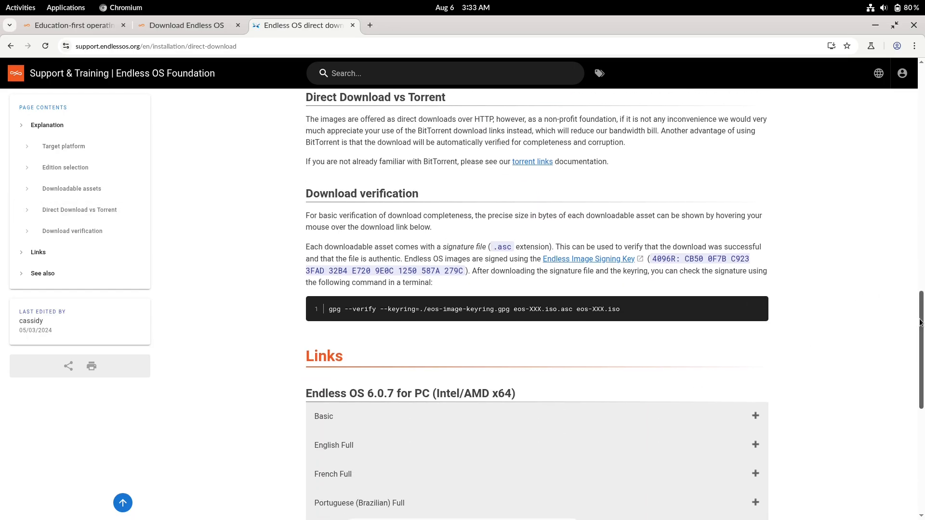
scroll(down, 3)
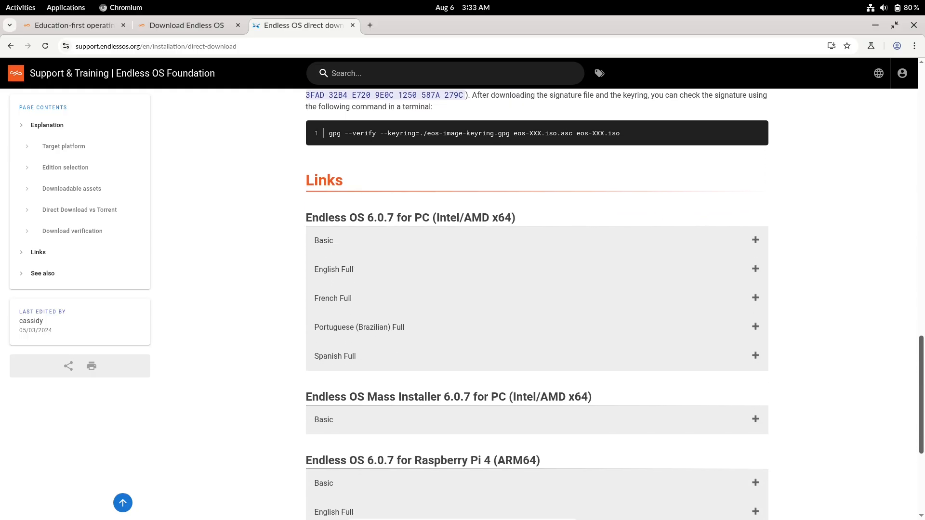
- Start the 24.9 GB English Full ISO direct download, then cancel it from the downloads bubble
click(333, 270)
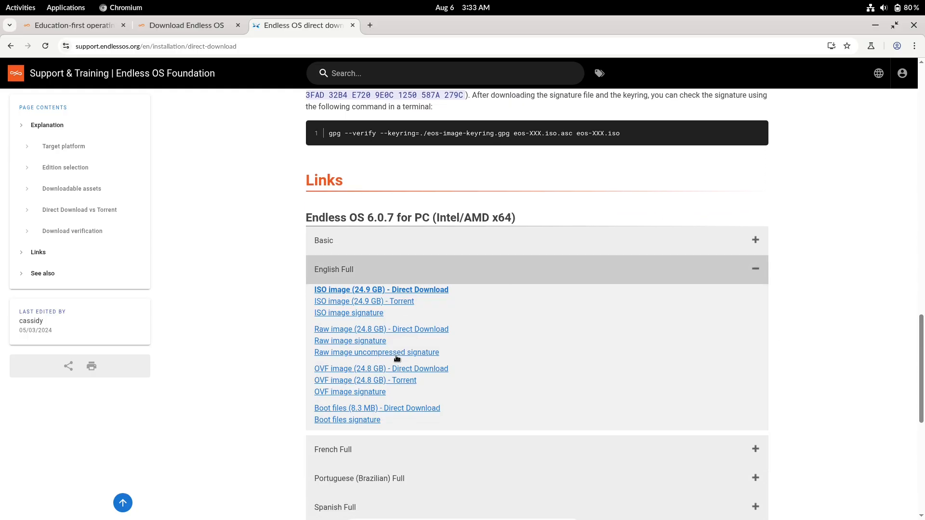
click(380, 289)
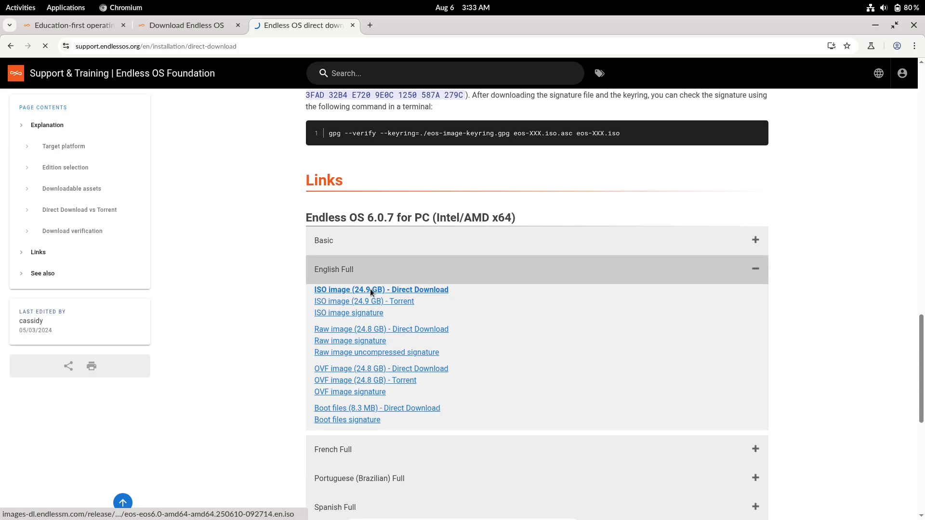
click(381, 290)
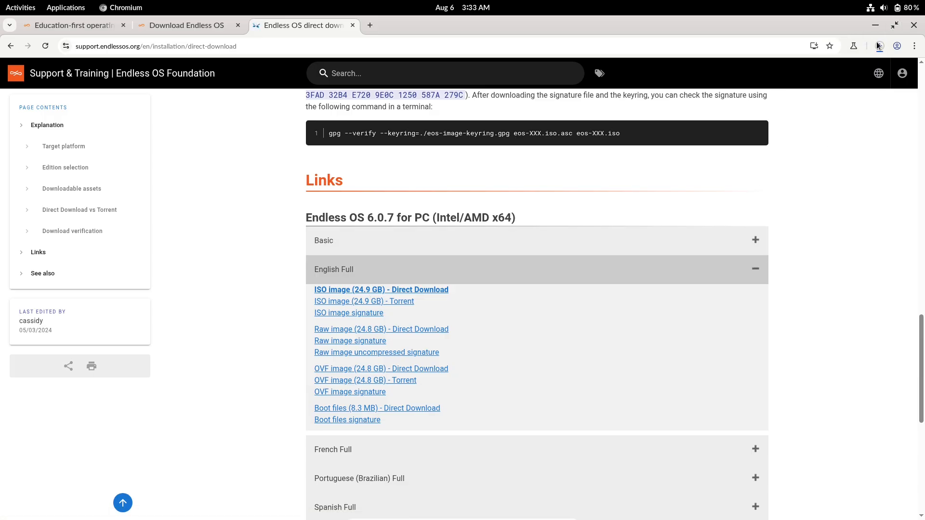
click(879, 46)
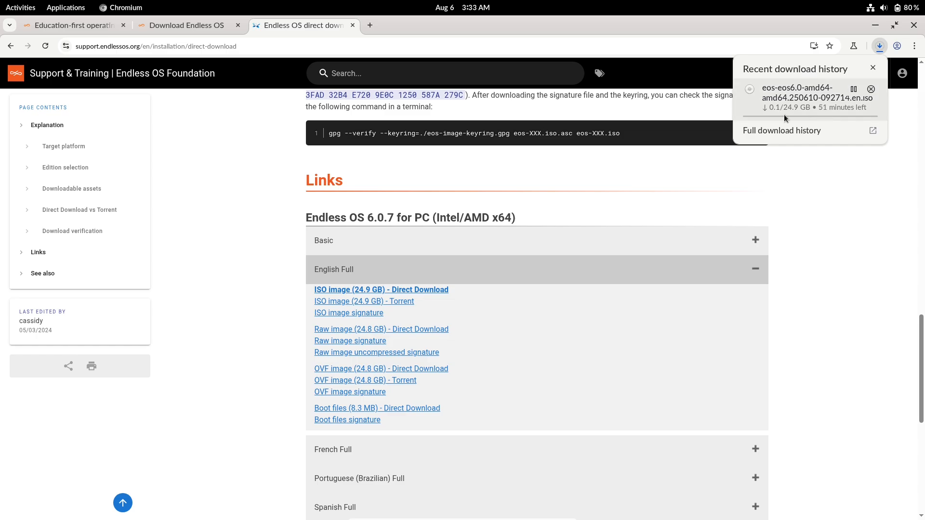
click(871, 88)
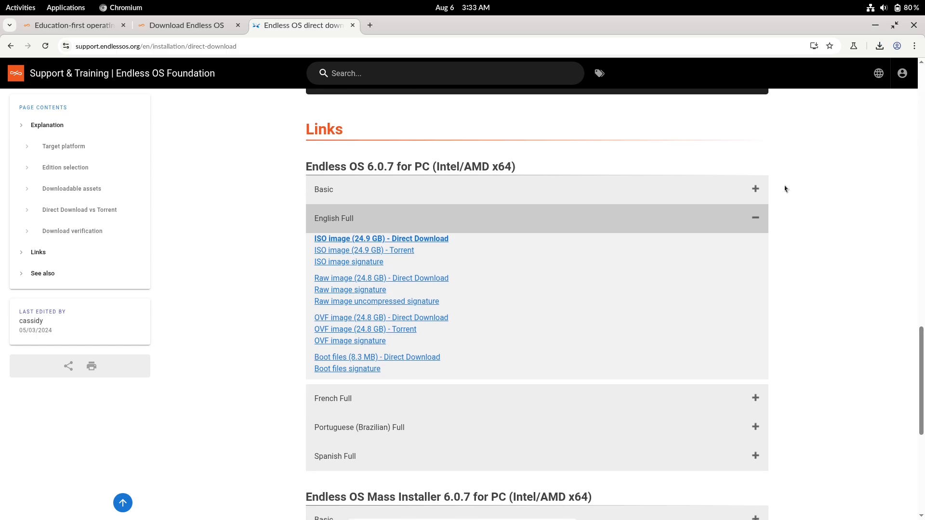
- Start the 3.9 GB Basic ISO direct download and dismiss the download history
click(324, 190)
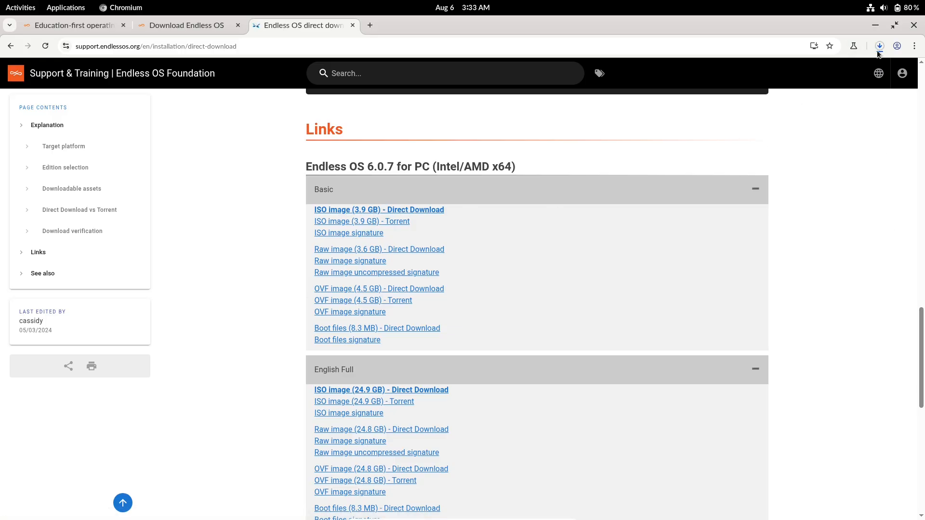
click(879, 47)
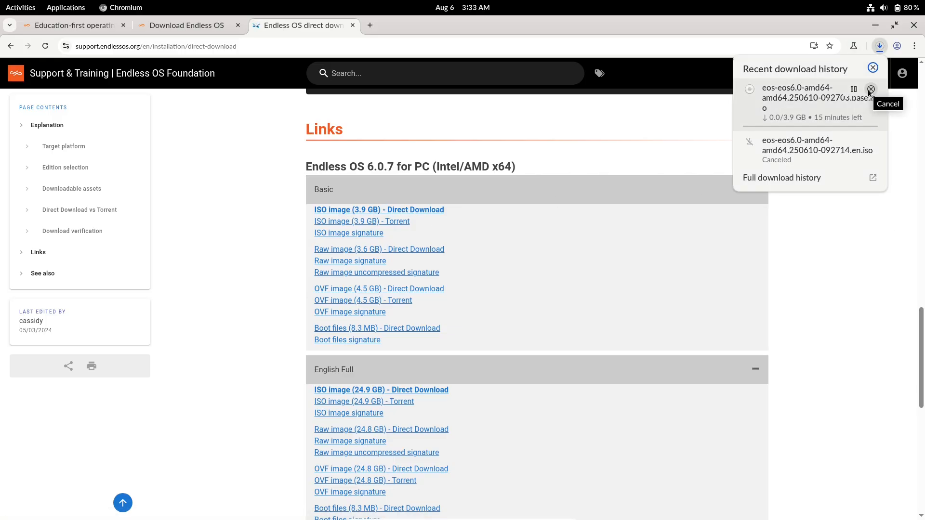
click(869, 89)
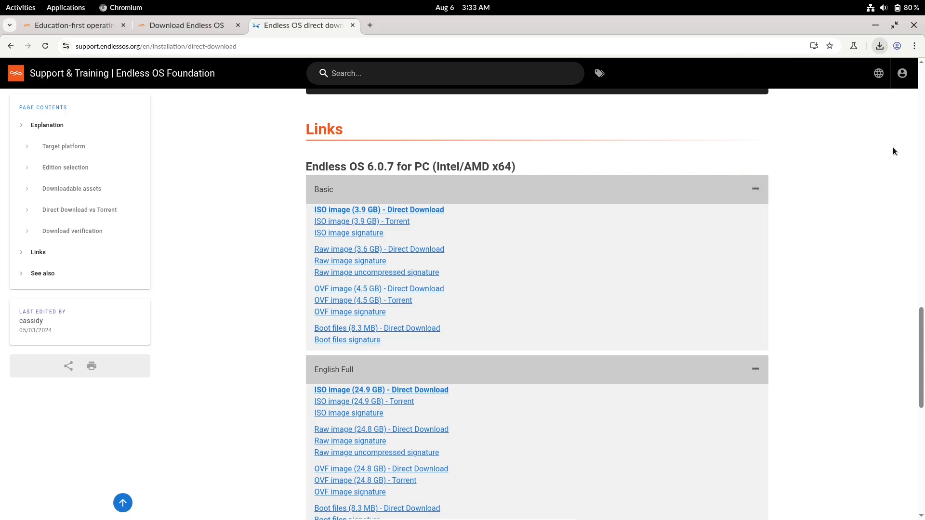
- Launch Files from the app grid and show Other Locations with the Endless OS disk and 27 GB Volume
click(65, 7)
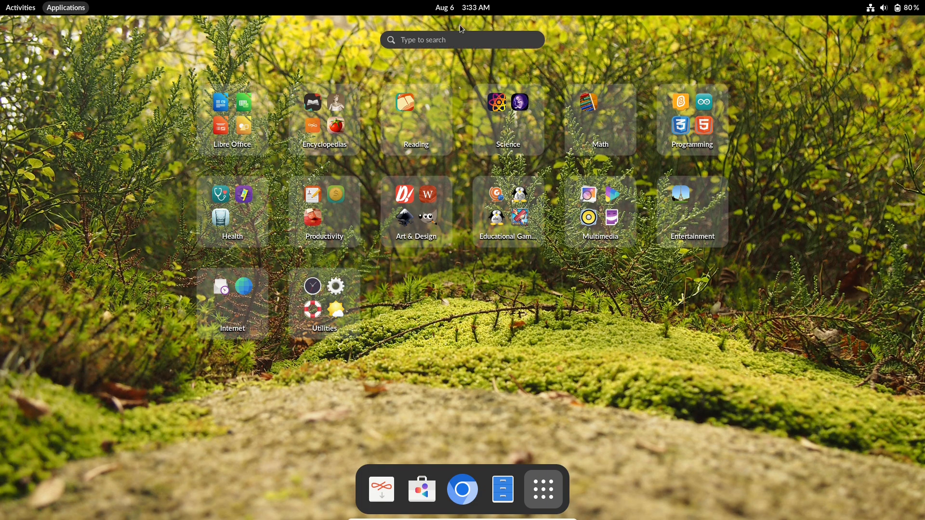
mouse_move(551, 465)
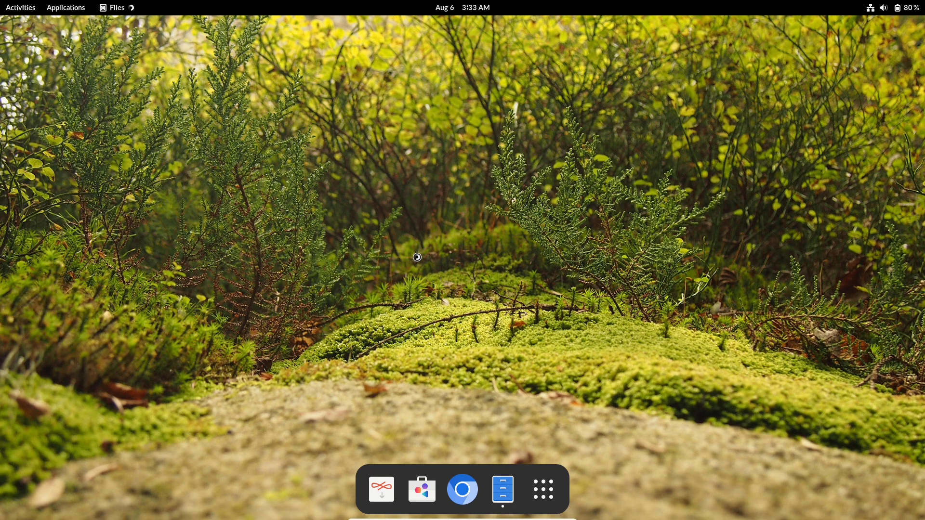
click(502, 489)
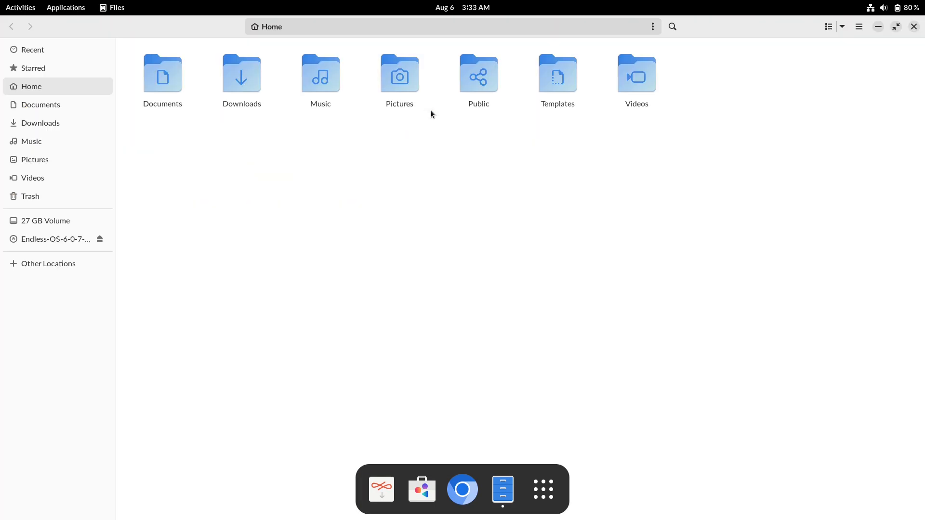
click(859, 27)
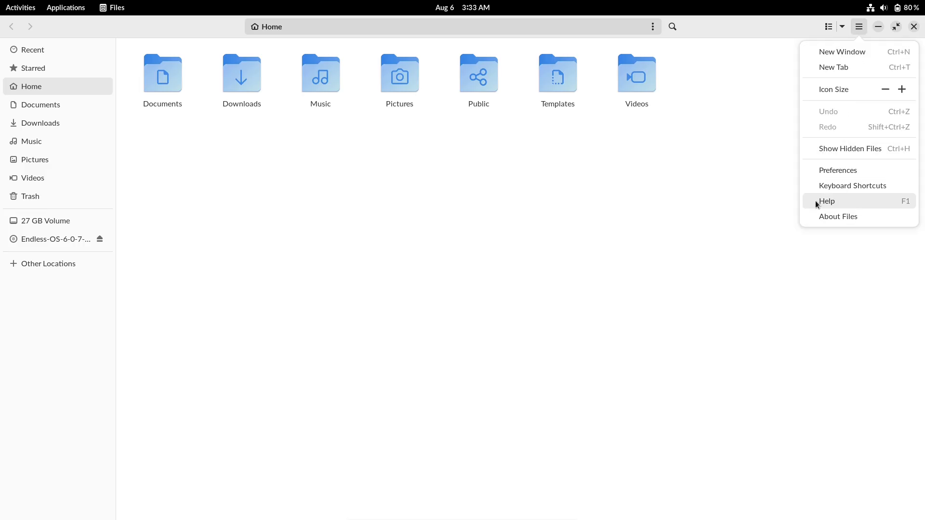
click(838, 217)
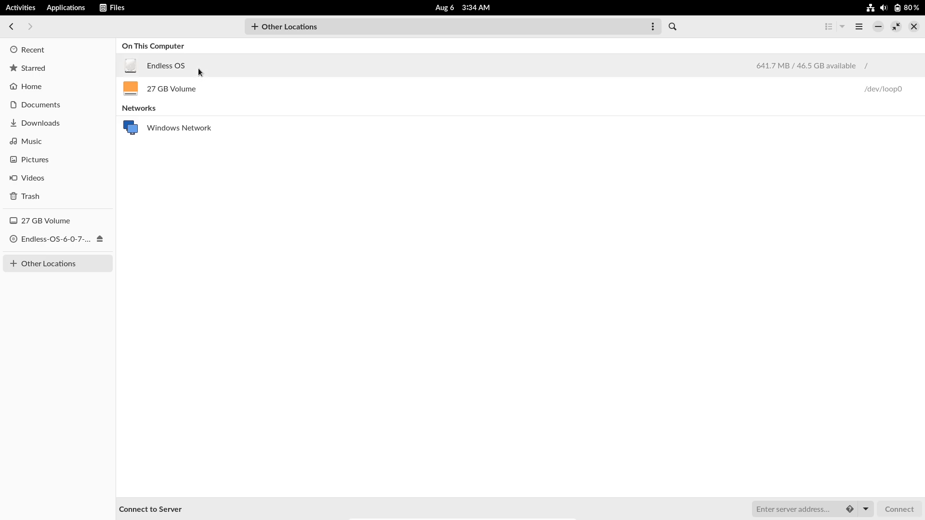
- Browse the Endless OS disk into sys/kernel, select address_bits, then return to the applications overview
double_click(165, 66)
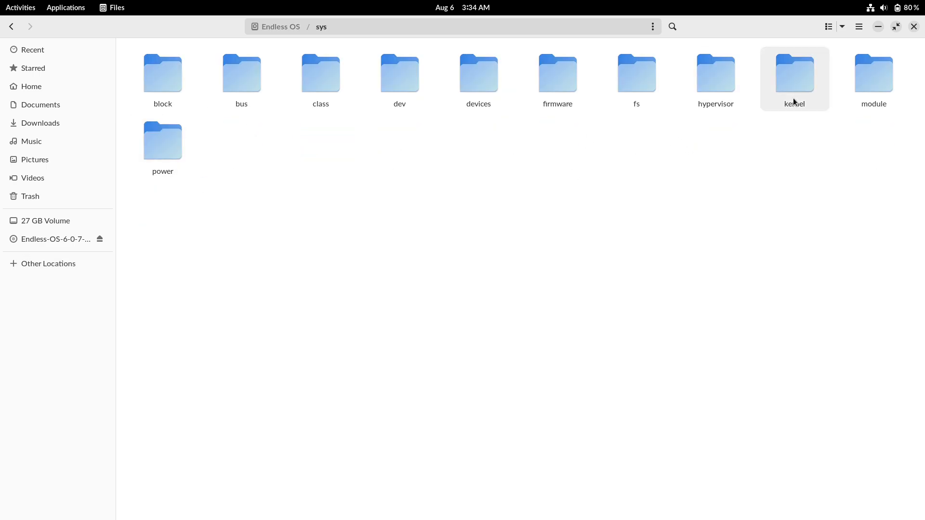
double_click(795, 72)
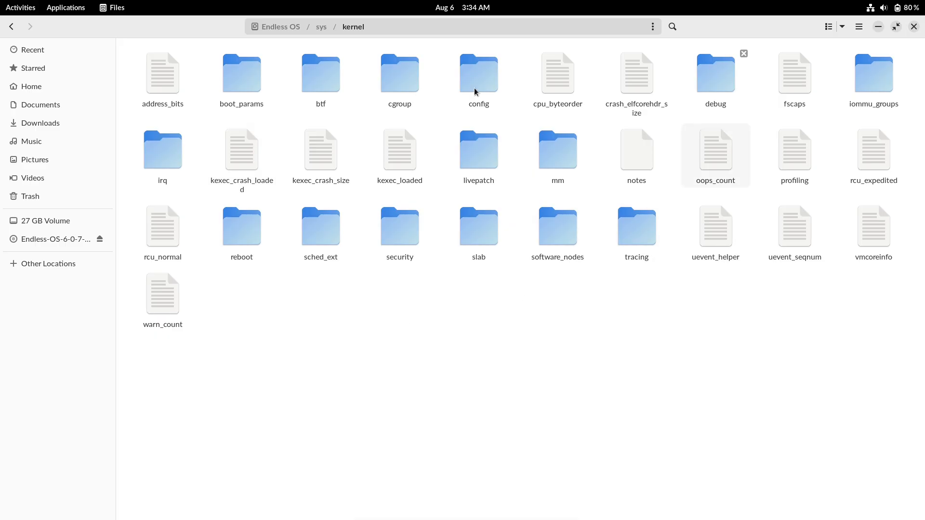
click(162, 74)
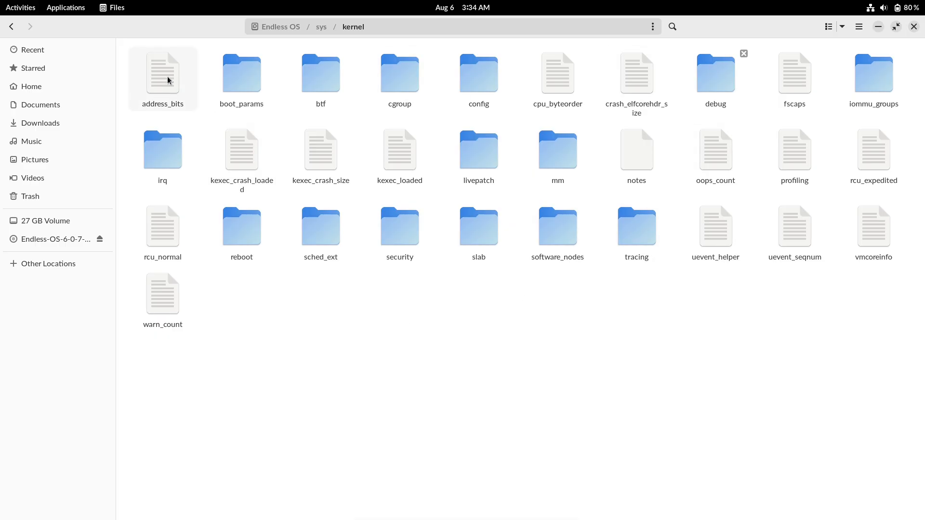
click(64, 7)
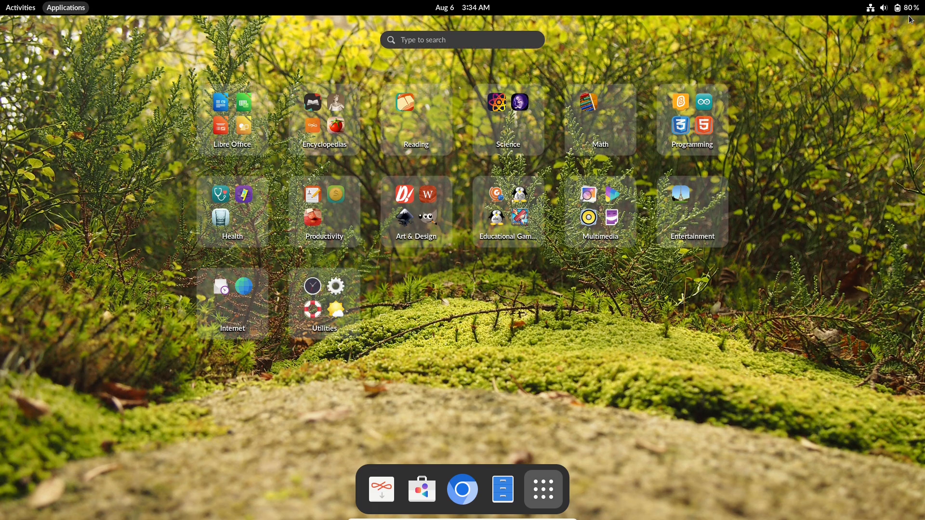